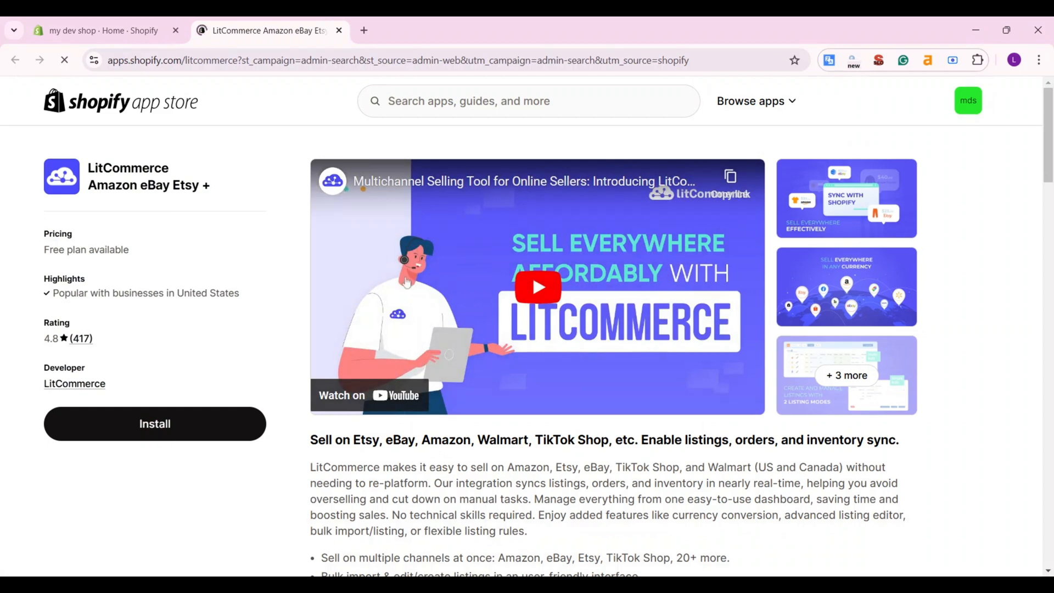
# Install the LitCommerce app on the Shopify store and approve its data access.
pyautogui.click(155, 424)
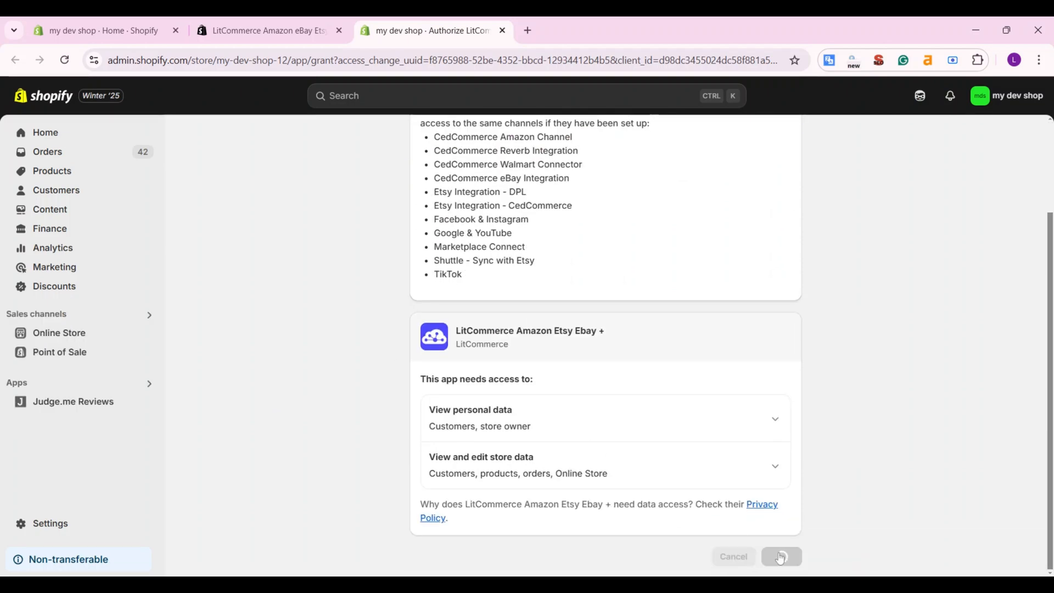
pyautogui.click(780, 555)
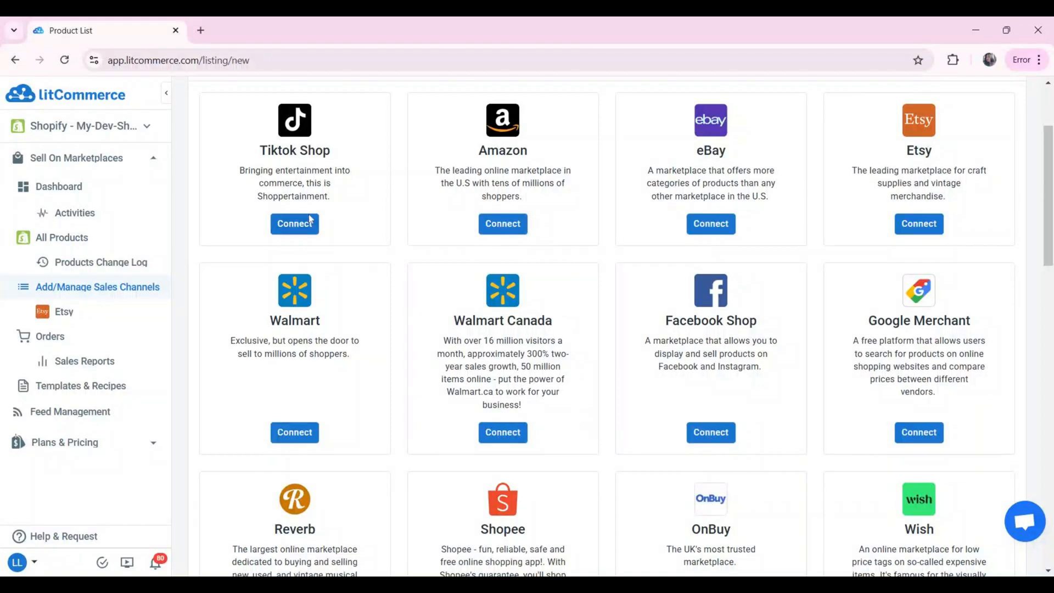
# Connect a TikTok Shop channel named 'TikTok' in the Europe & Asia region and begin account authorization.
pyautogui.click(294, 224)
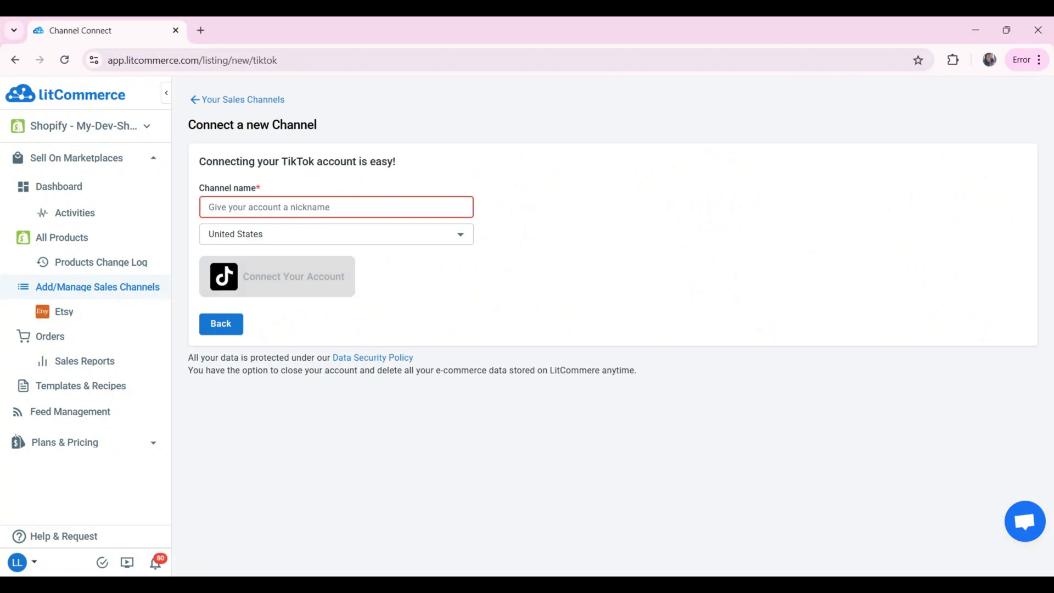
pyautogui.write('TikTok')
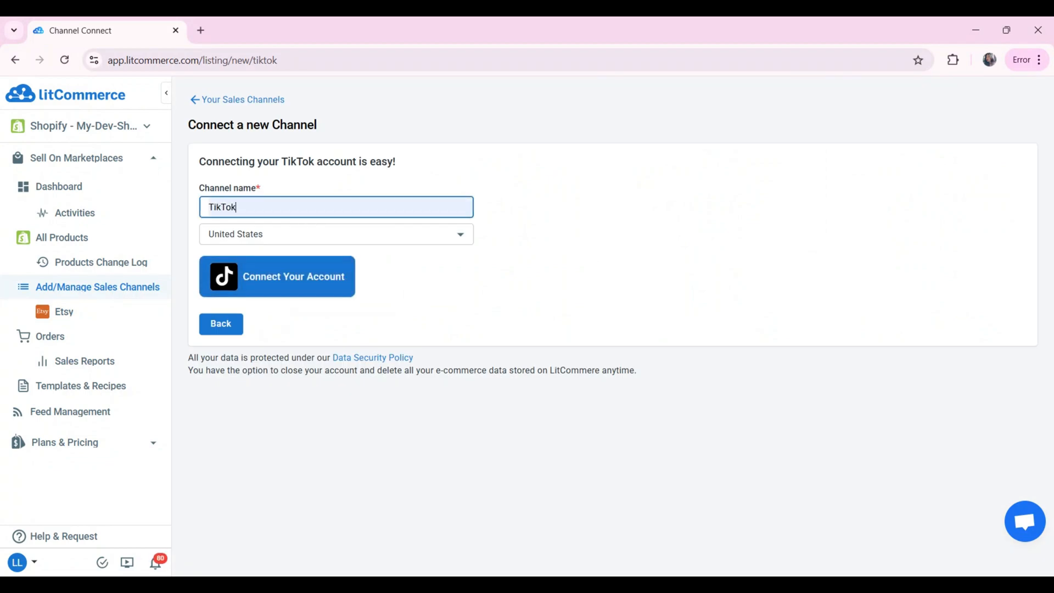
pyautogui.click(336, 233)
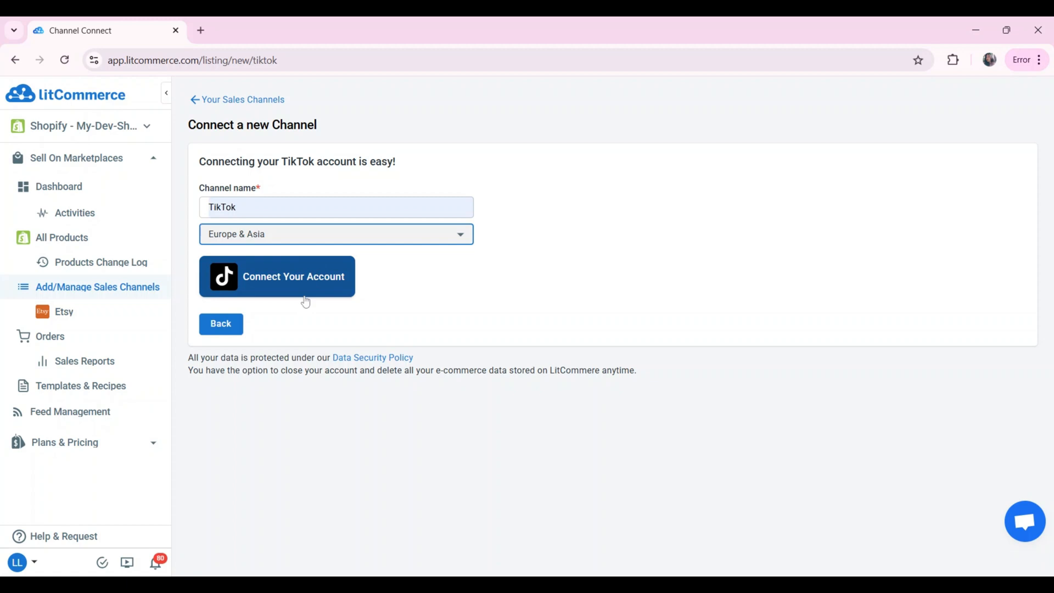
pyautogui.click(276, 276)
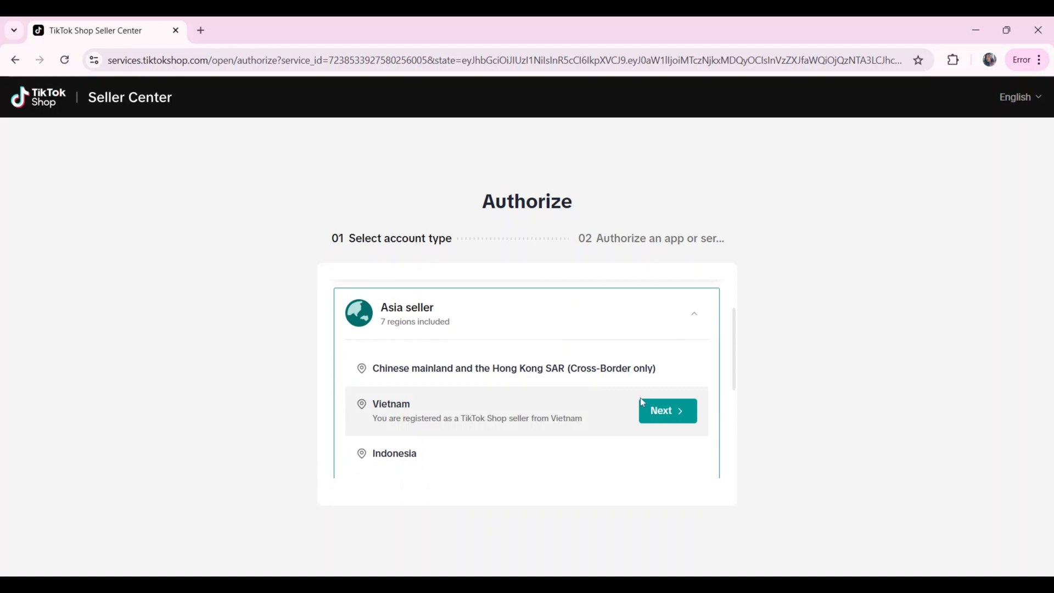
# Authorise LitCommerce for the Vietnam seller shop, confirming the install and finishing with Done.
pyautogui.click(666, 410)
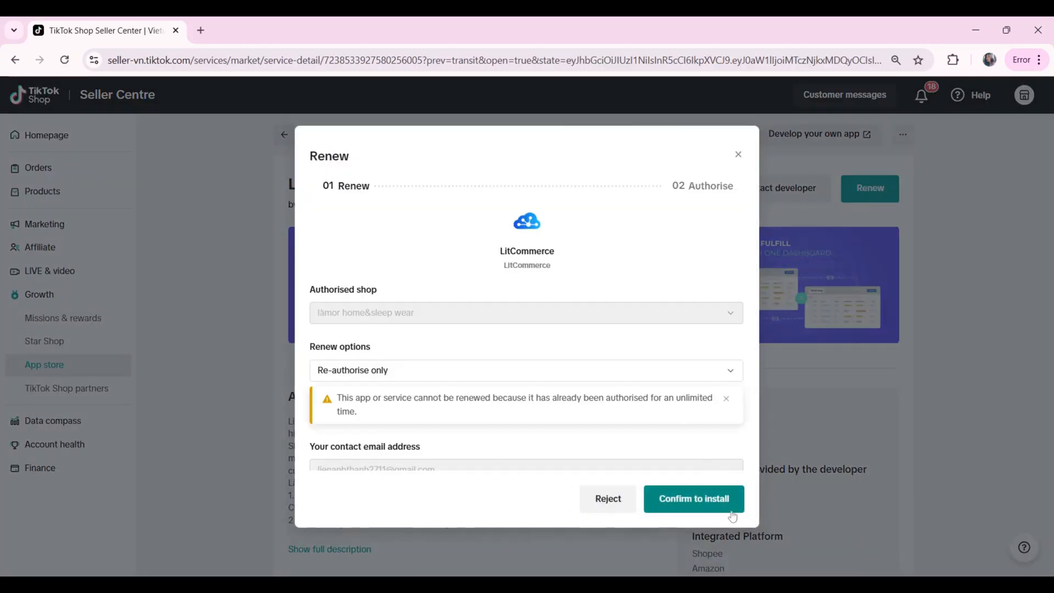
pyautogui.click(694, 498)
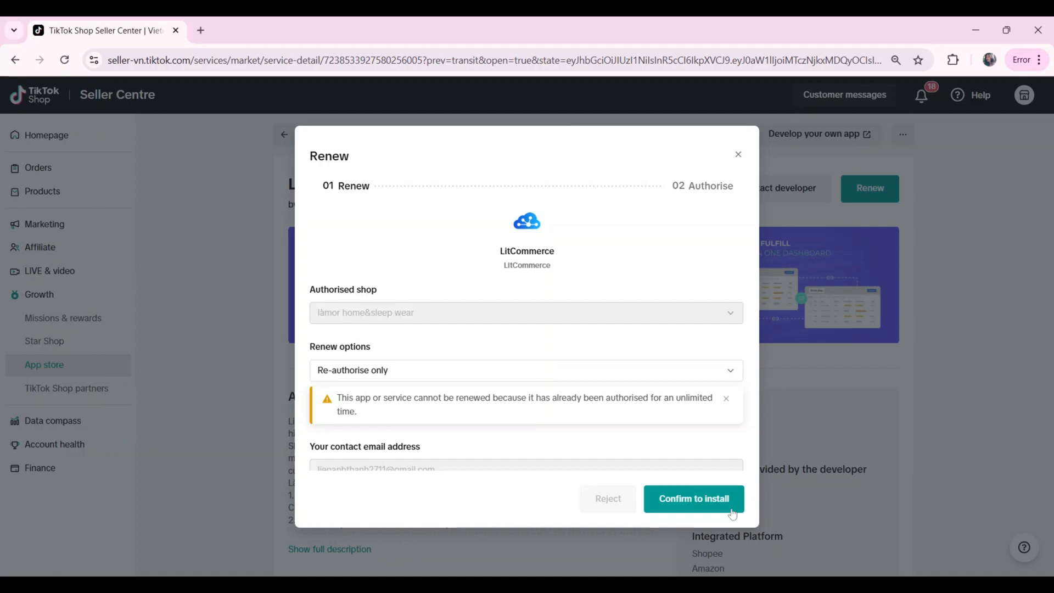
pyautogui.click(693, 499)
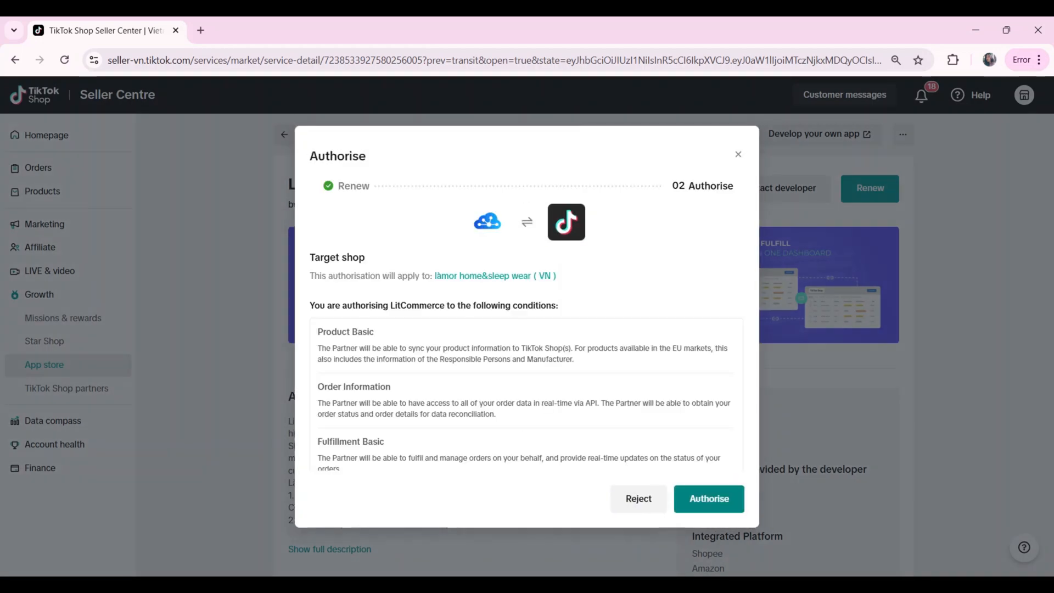
pyautogui.click(708, 499)
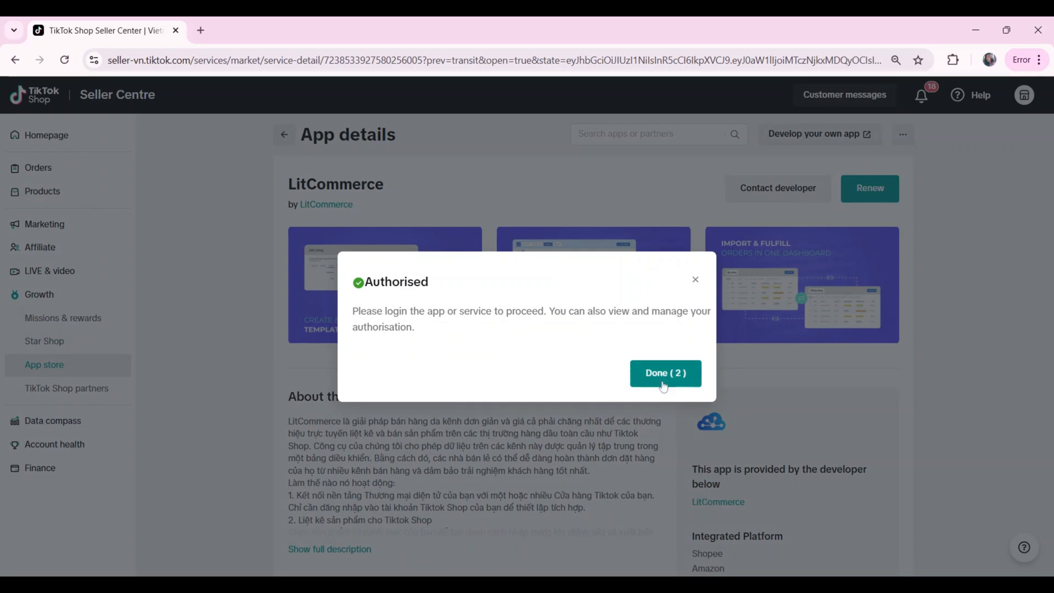
pyautogui.click(664, 373)
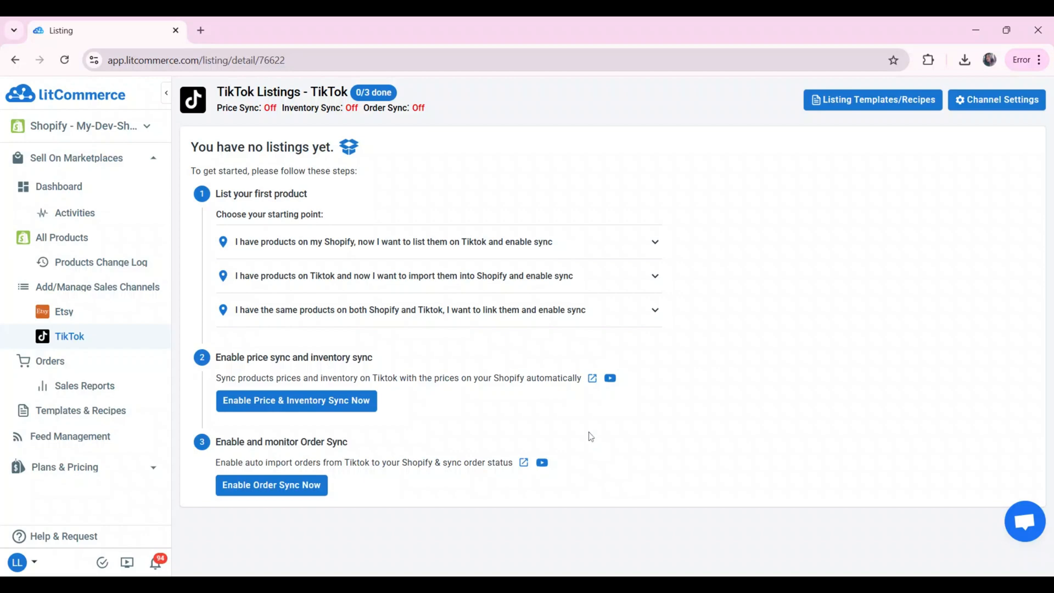
pyautogui.moveTo(187, 325)
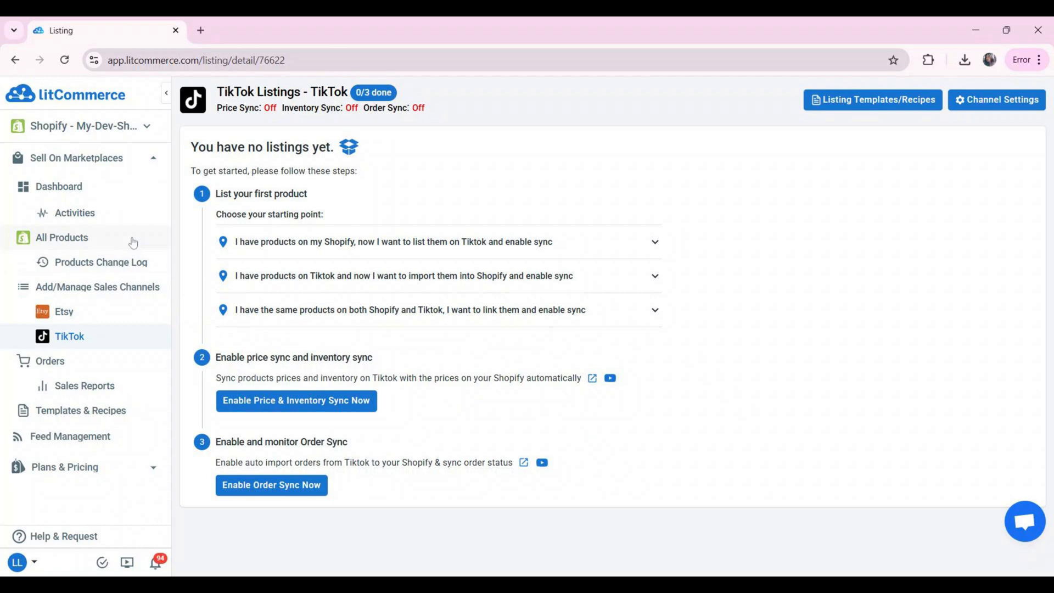
# Show the All Products catalog of imported Shopify items.
pyautogui.click(62, 237)
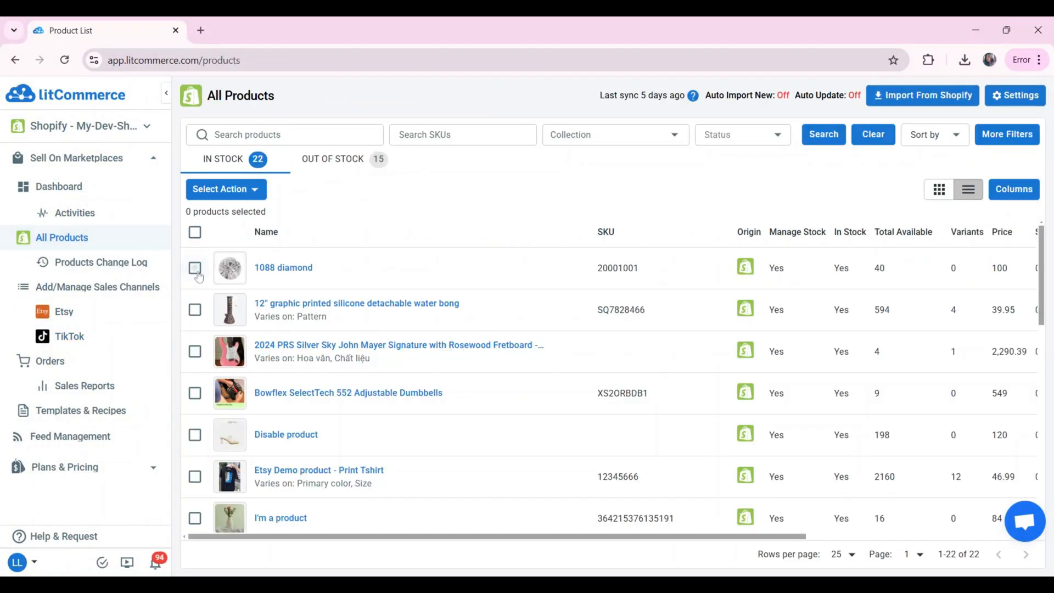
# Select the first four products and list them to the TikTok channel as drafts.
pyautogui.click(195, 351)
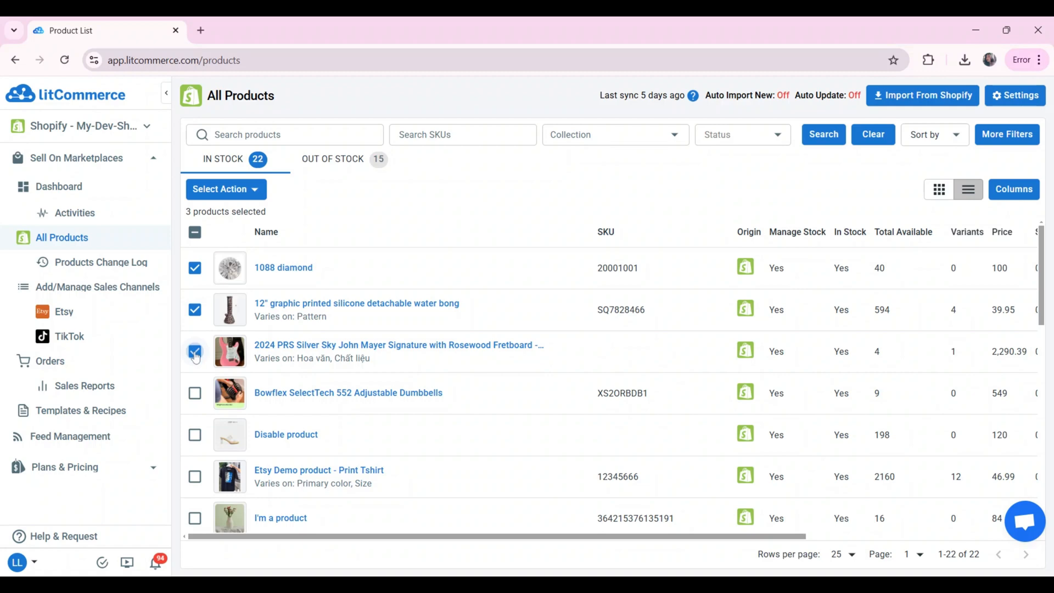
pyautogui.click(196, 393)
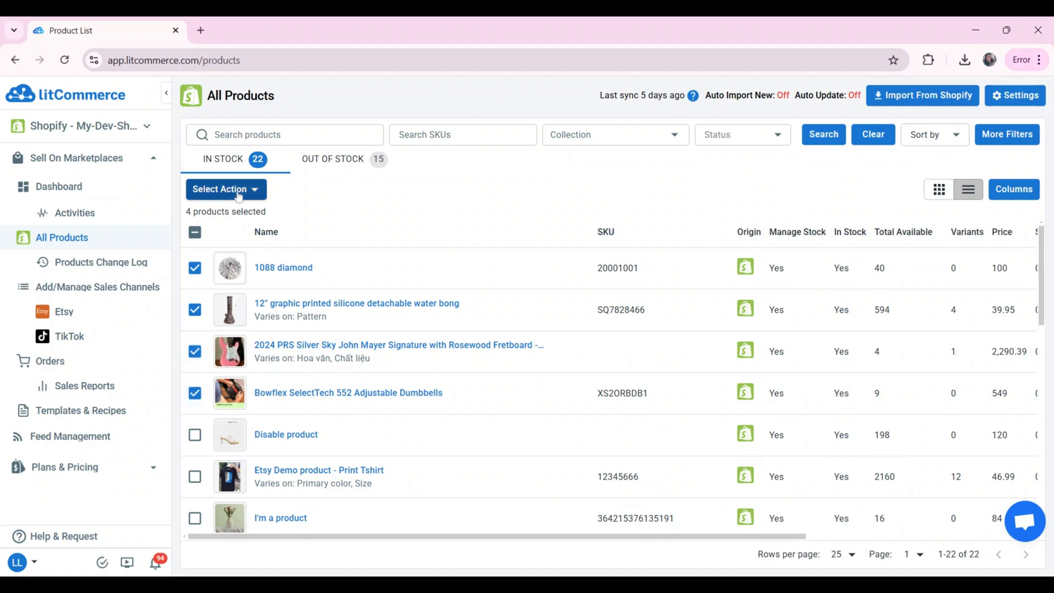
pyautogui.click(225, 189)
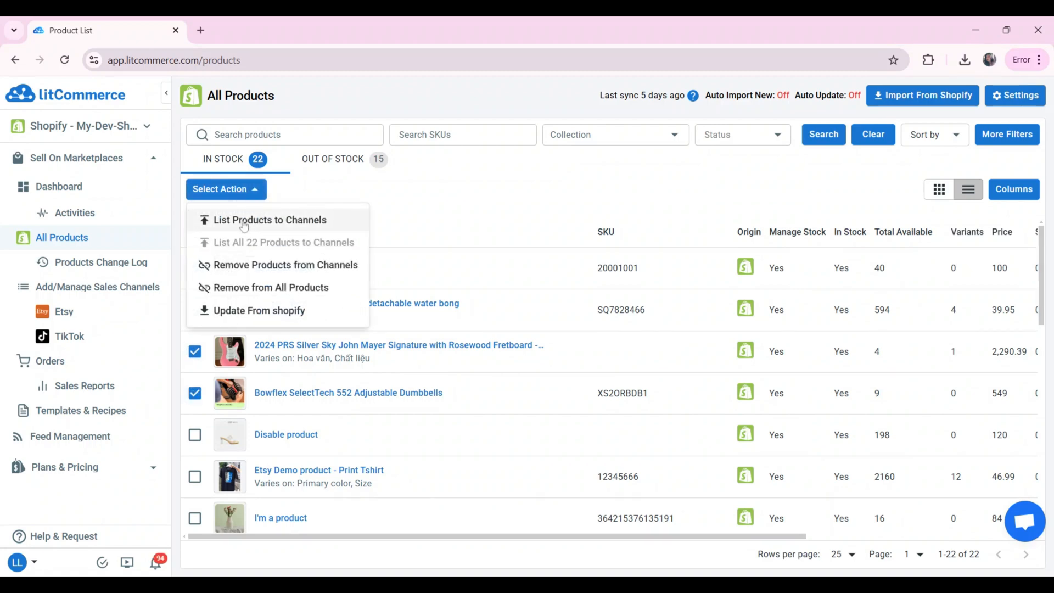
pyautogui.click(271, 220)
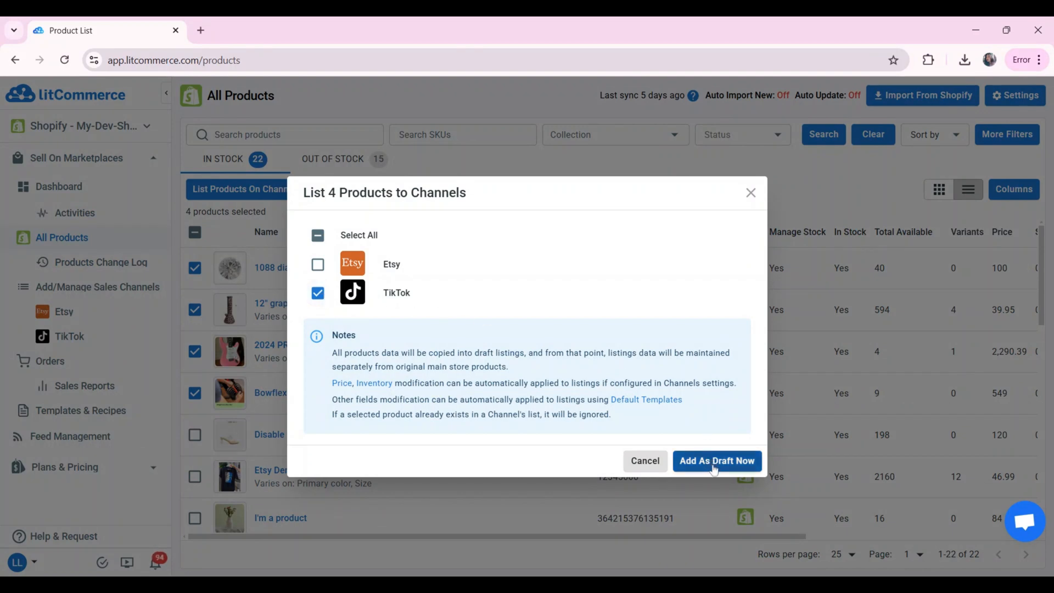
pyautogui.click(716, 460)
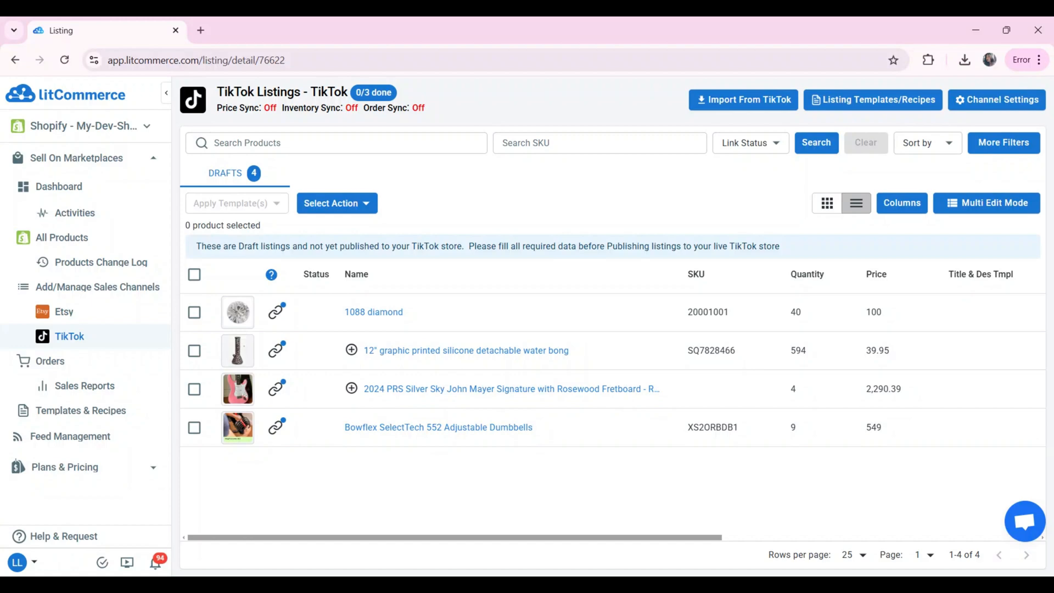
# Set the PRS guitar draft's shipping weight to 5 kg and save & publish it to TikTok.
pyautogui.click(510, 388)
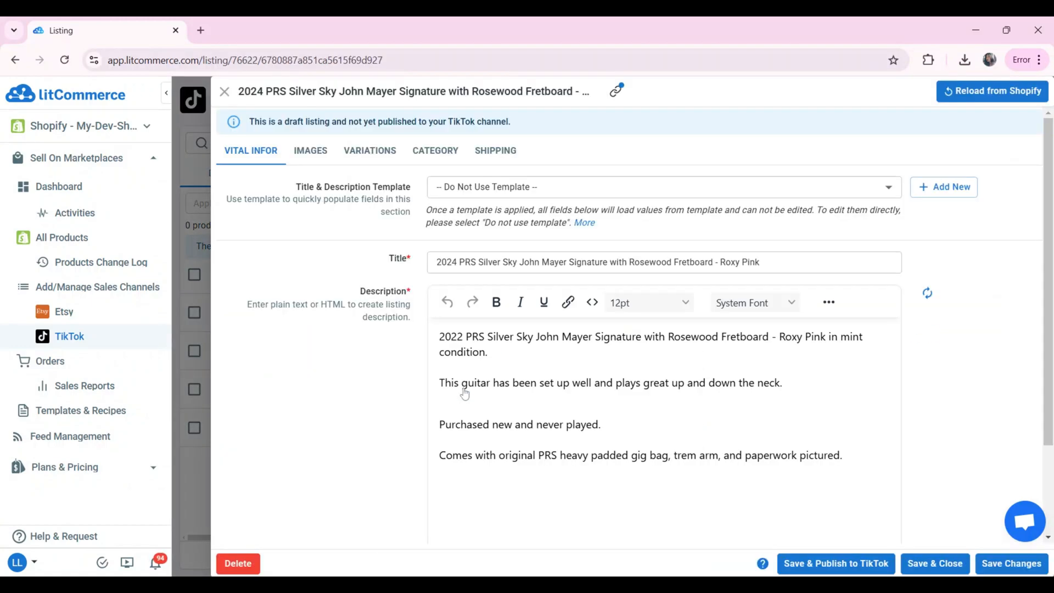
pyautogui.click(495, 150)
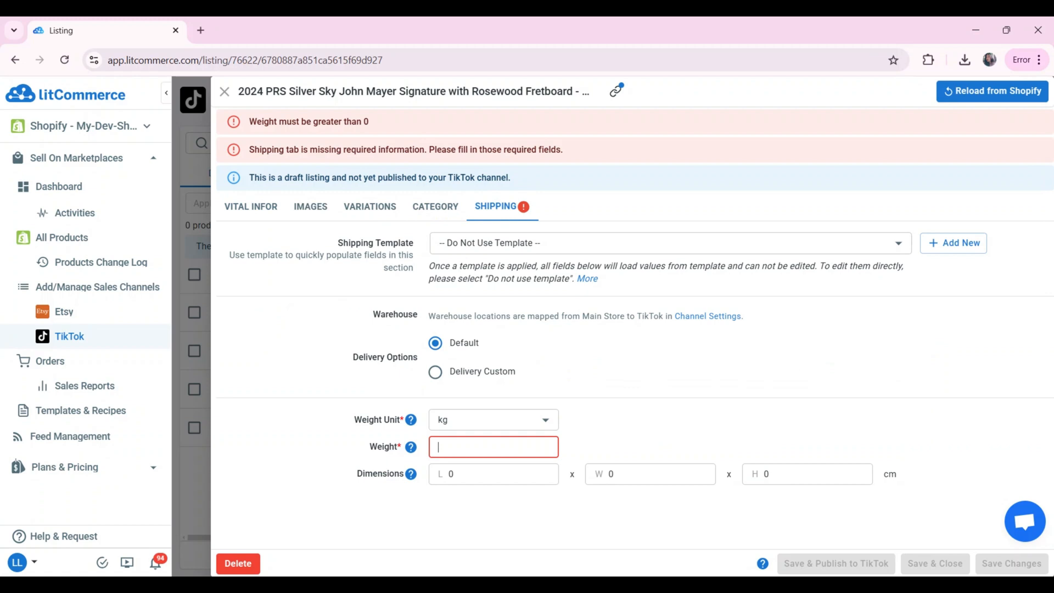
pyautogui.write('5')
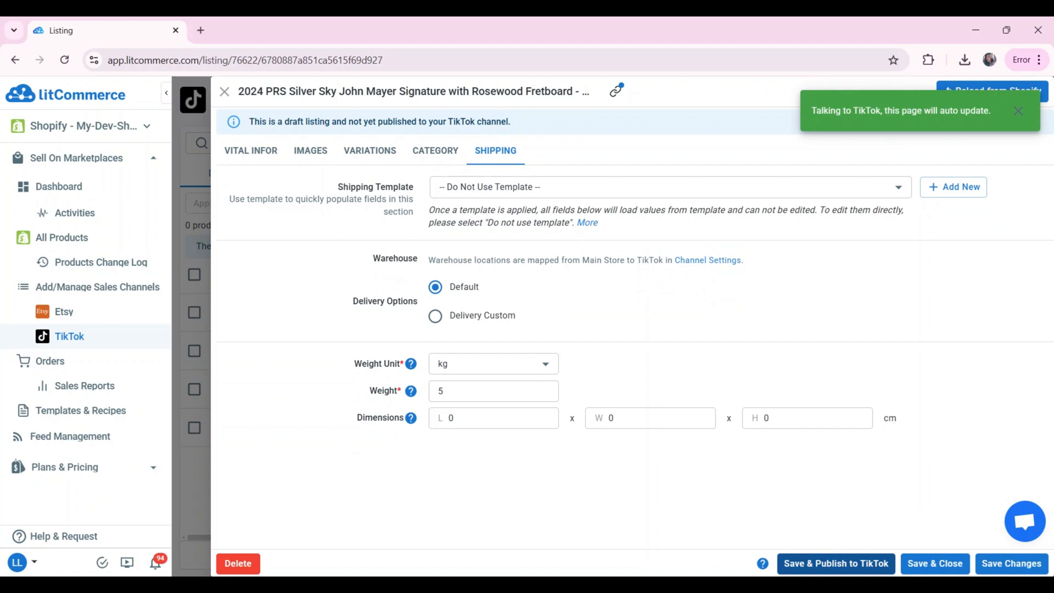
pyautogui.click(224, 91)
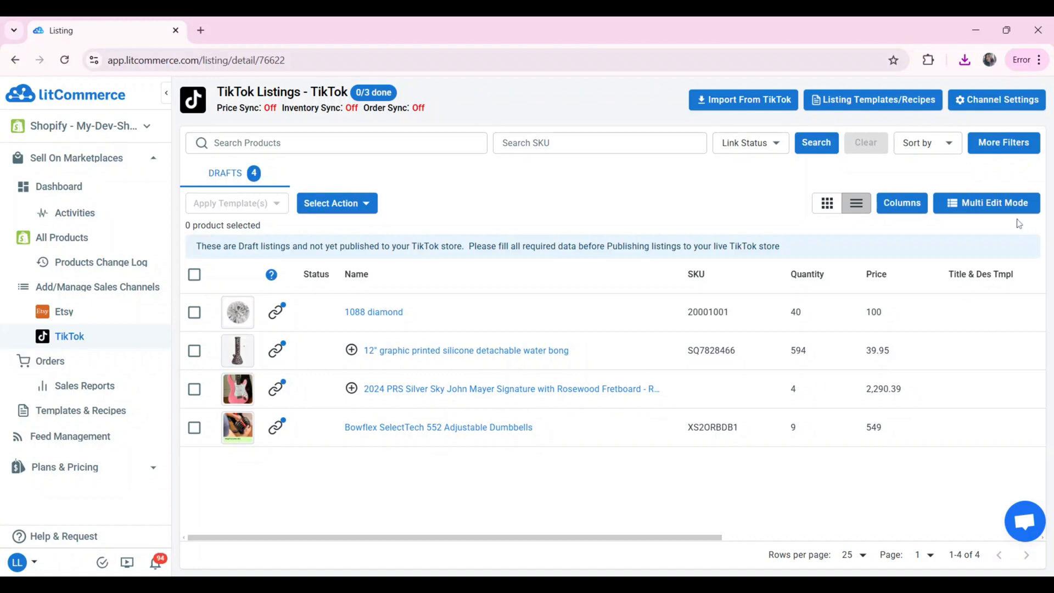
# Create a new TikTok category template named 'TikTok' and browse the category tree.
pyautogui.click(987, 204)
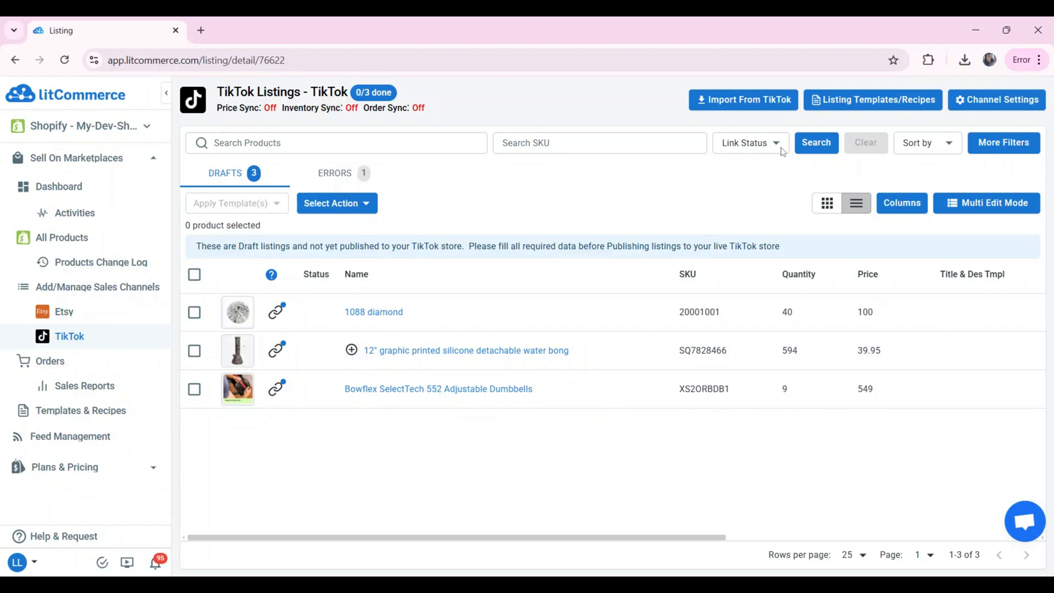
pyautogui.click(872, 100)
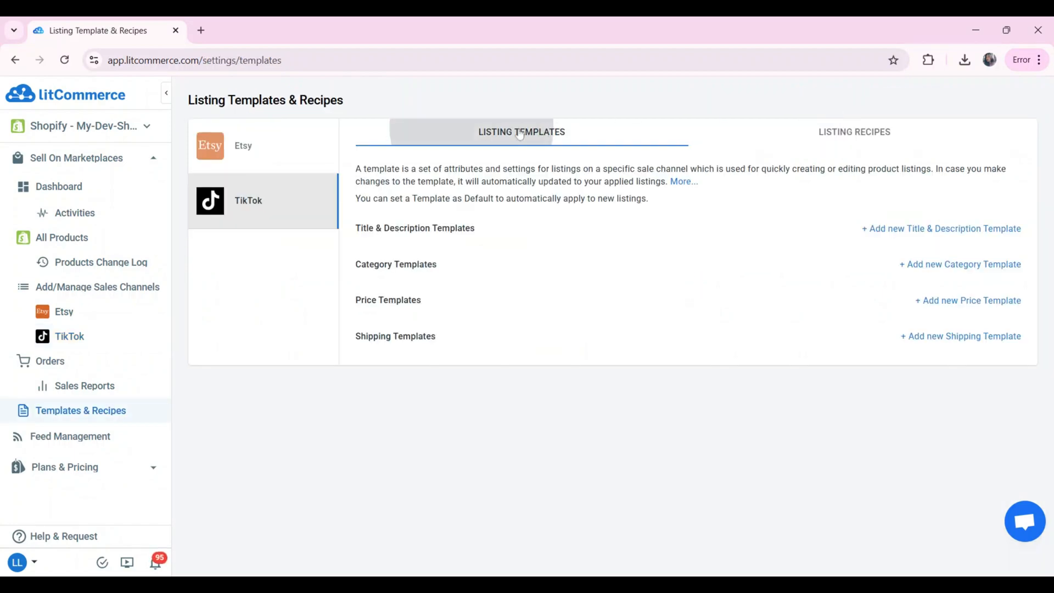
pyautogui.click(960, 263)
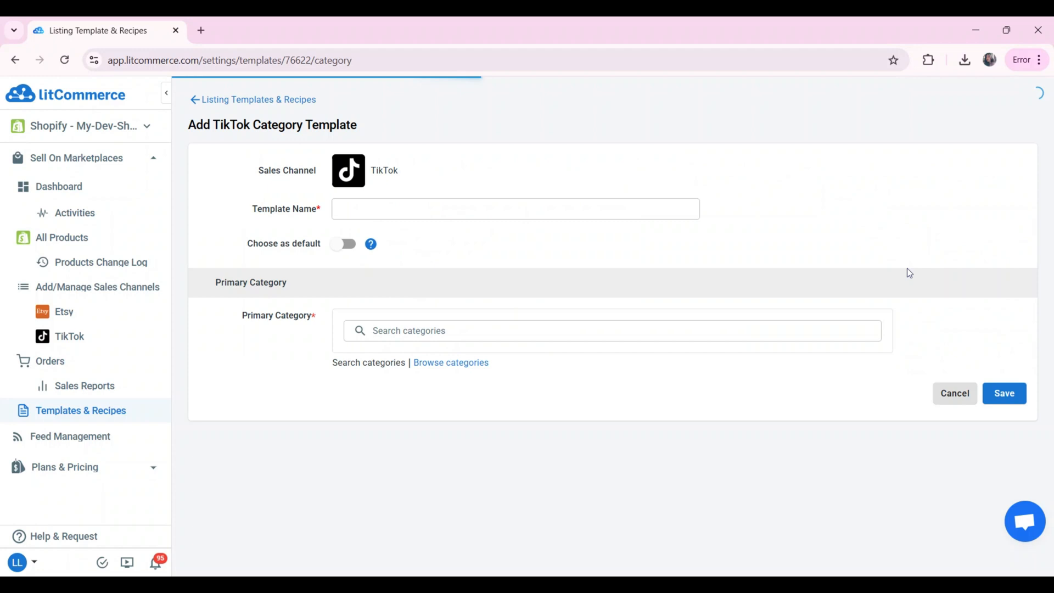
pyautogui.write('TikTok')
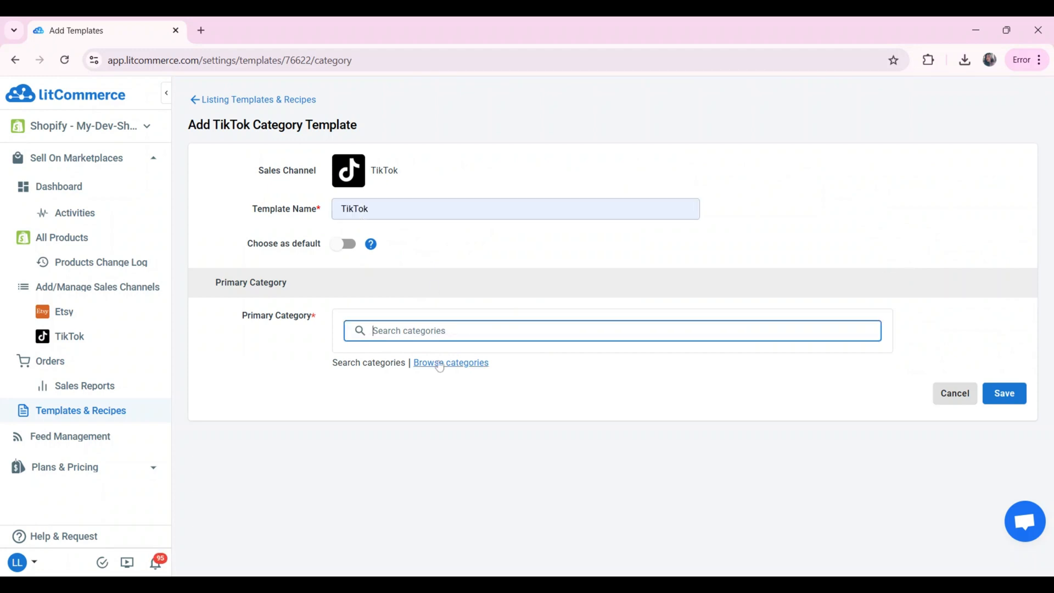
pyautogui.click(450, 362)
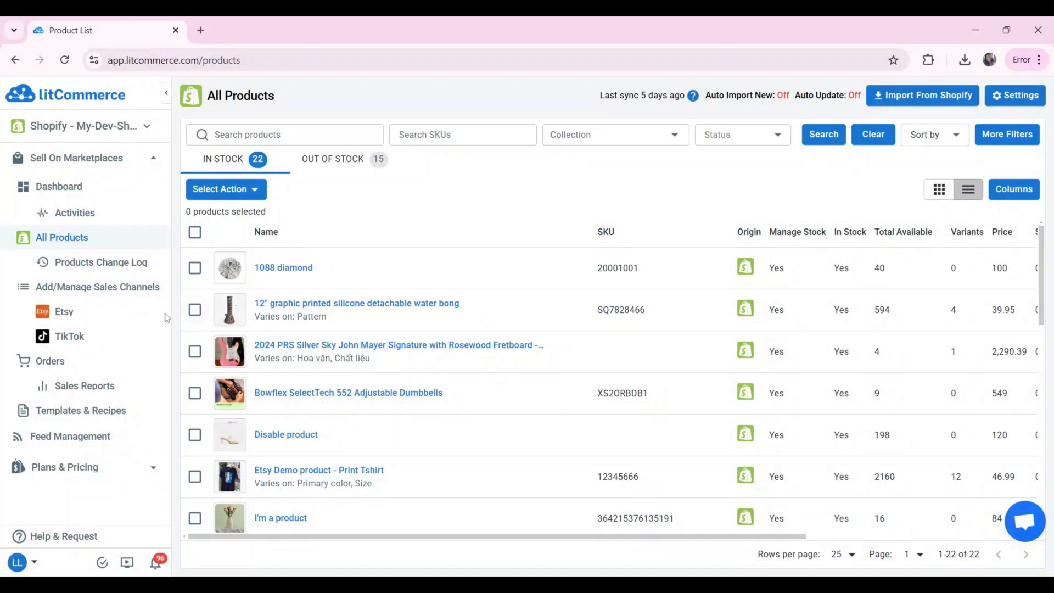
# Review the Import Listings from TikTok options, keeping auto-link on and warehouses mapped to Kho 1.
pyautogui.click(69, 336)
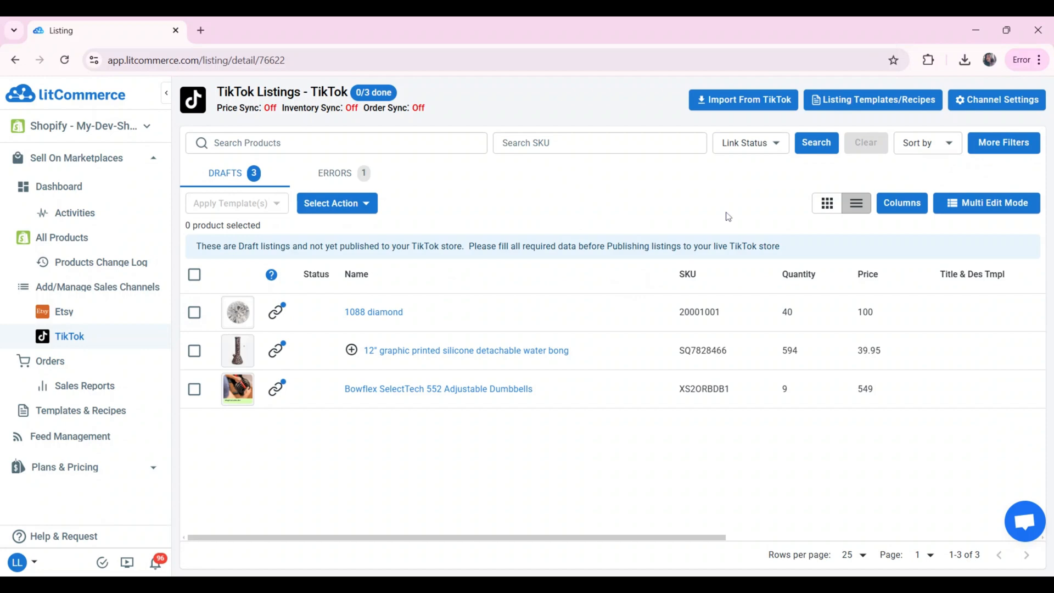
pyautogui.click(743, 100)
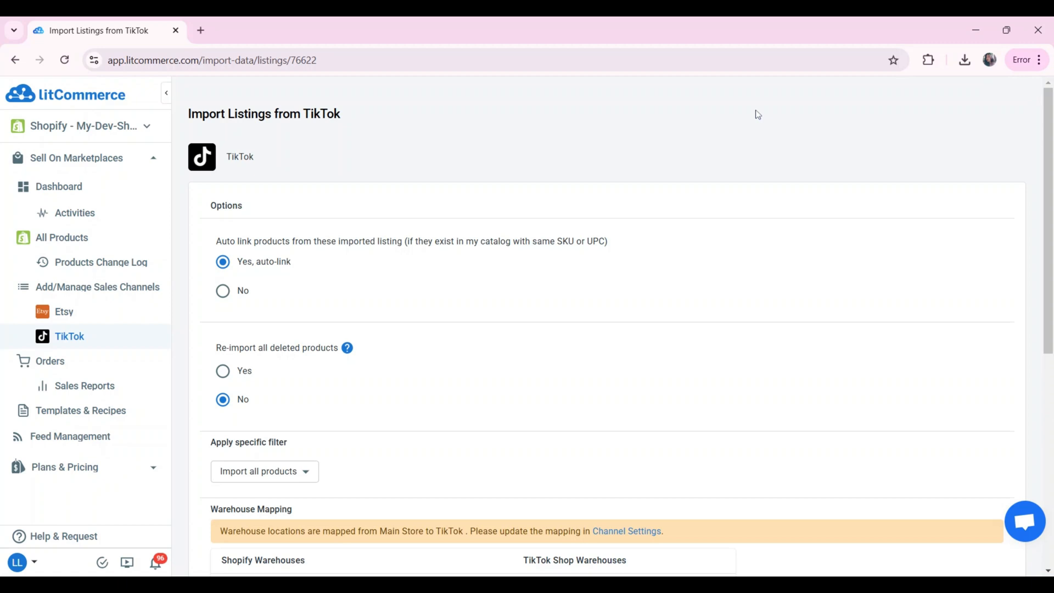
pyautogui.scroll(-3)
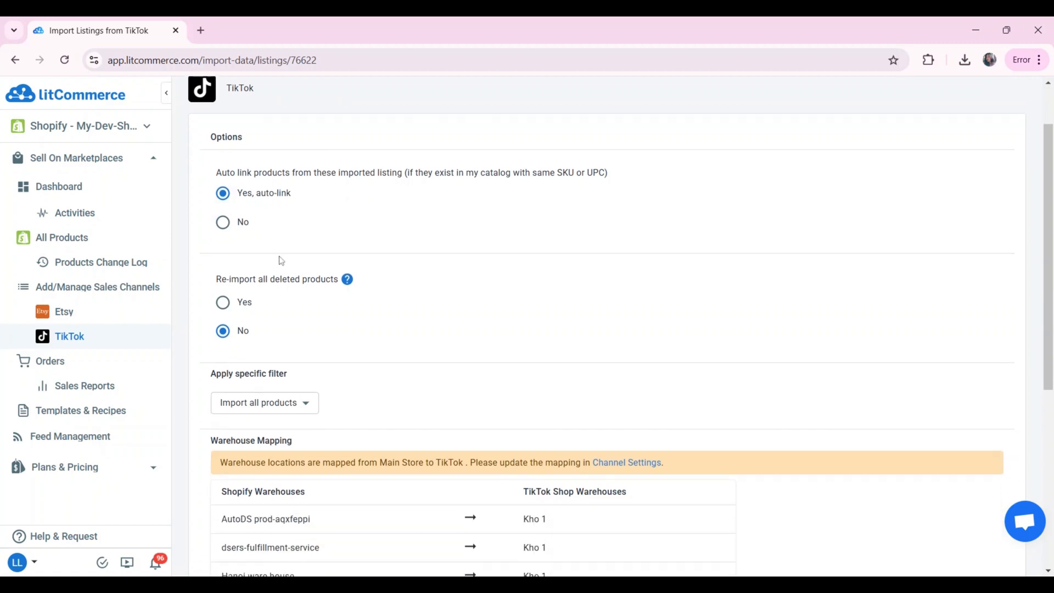
pyautogui.scroll(-3)
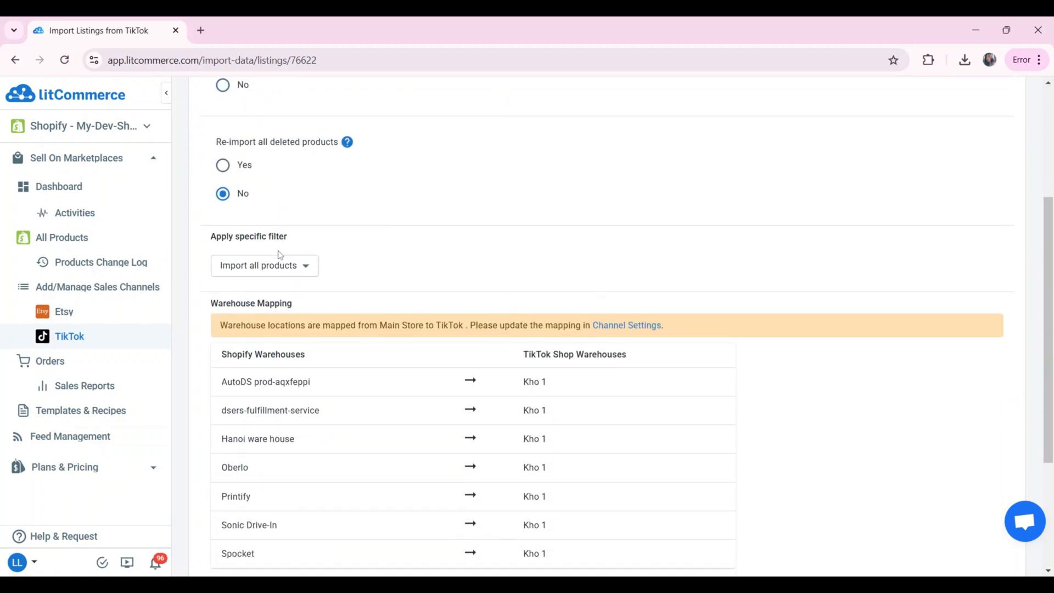
pyautogui.scroll(-3)
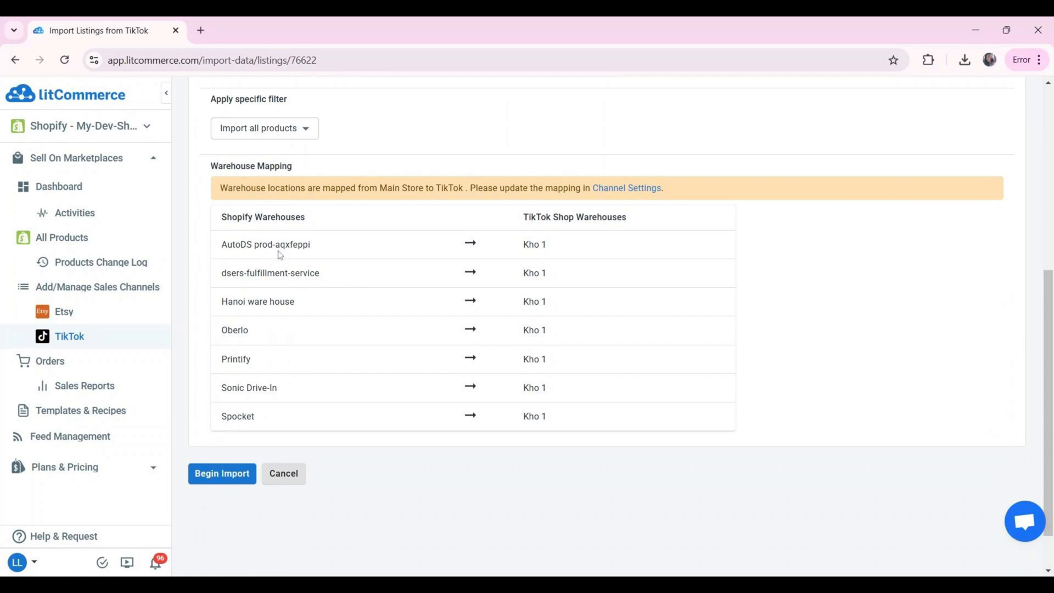
pyautogui.moveTo(228, 462)
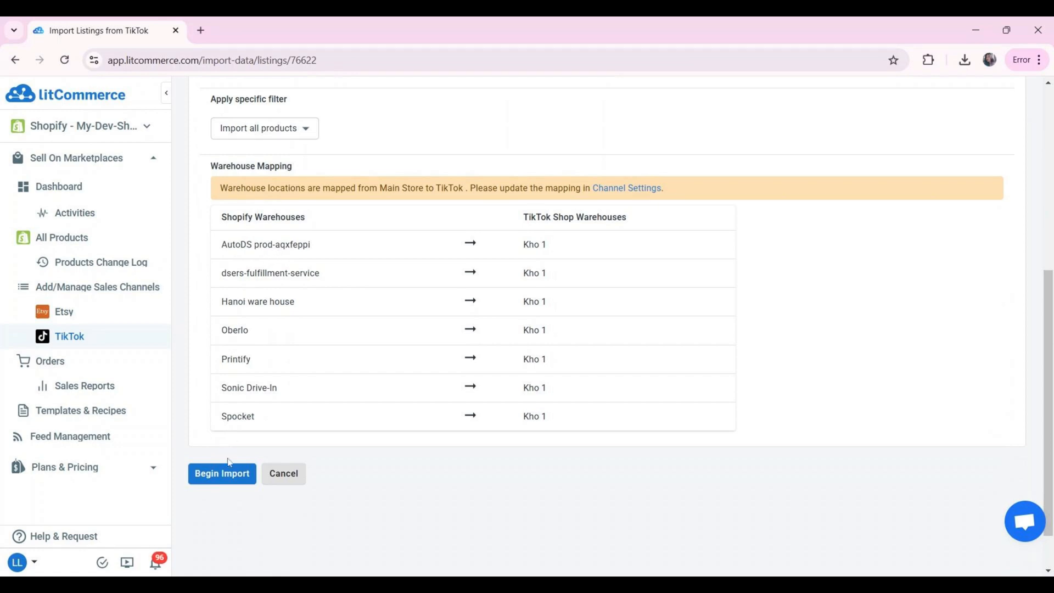
# Import the TikTok listings and create the three deactivated ones as Shopify products.
pyautogui.click(221, 473)
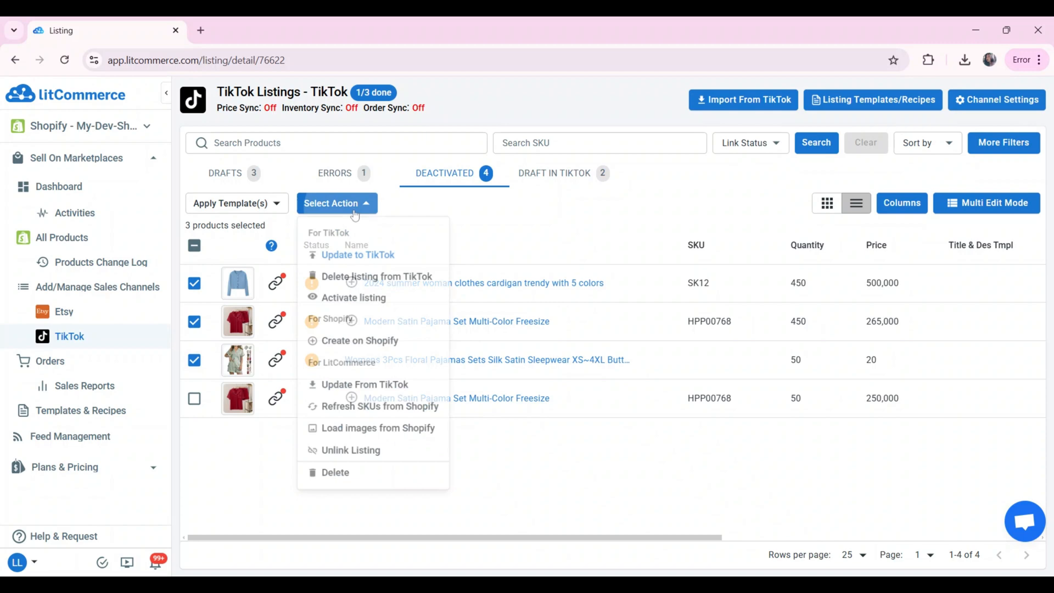
pyautogui.click(360, 341)
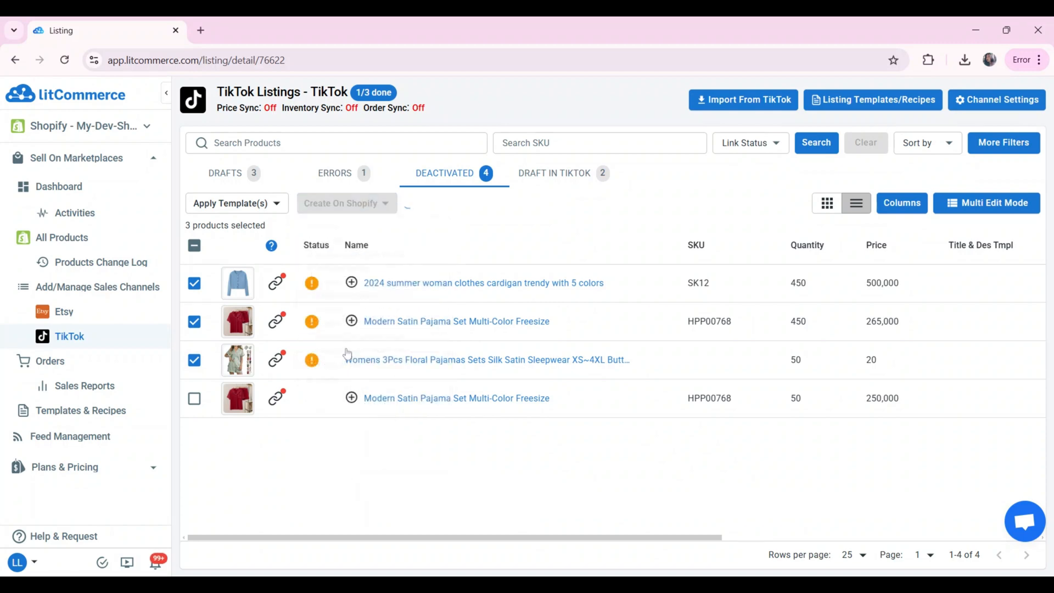
pyautogui.click(345, 203)
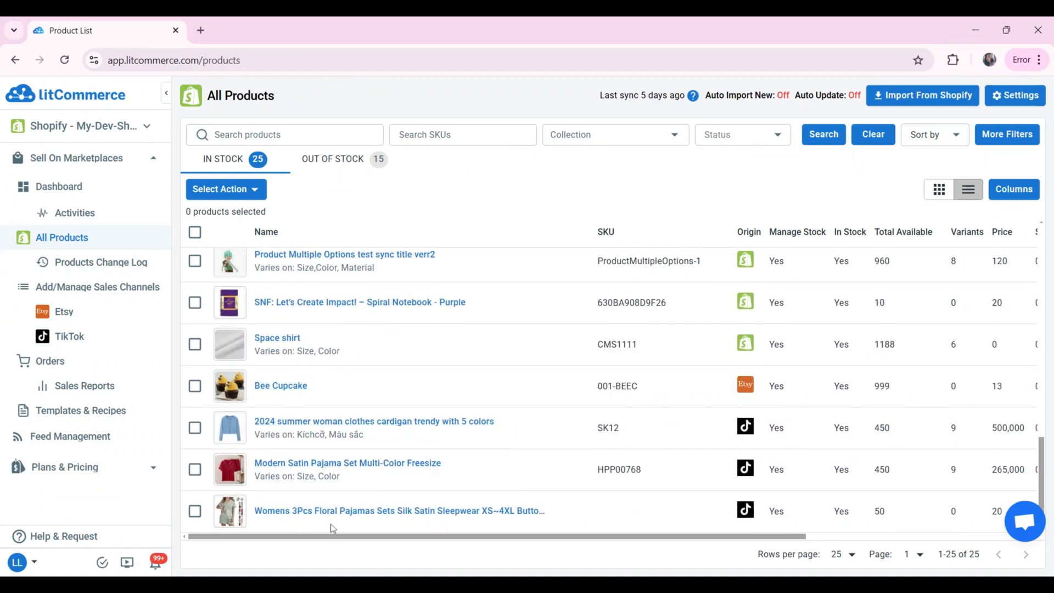
# Return to the TikTok channel's listings showing the three drafts.
pyautogui.click(68, 336)
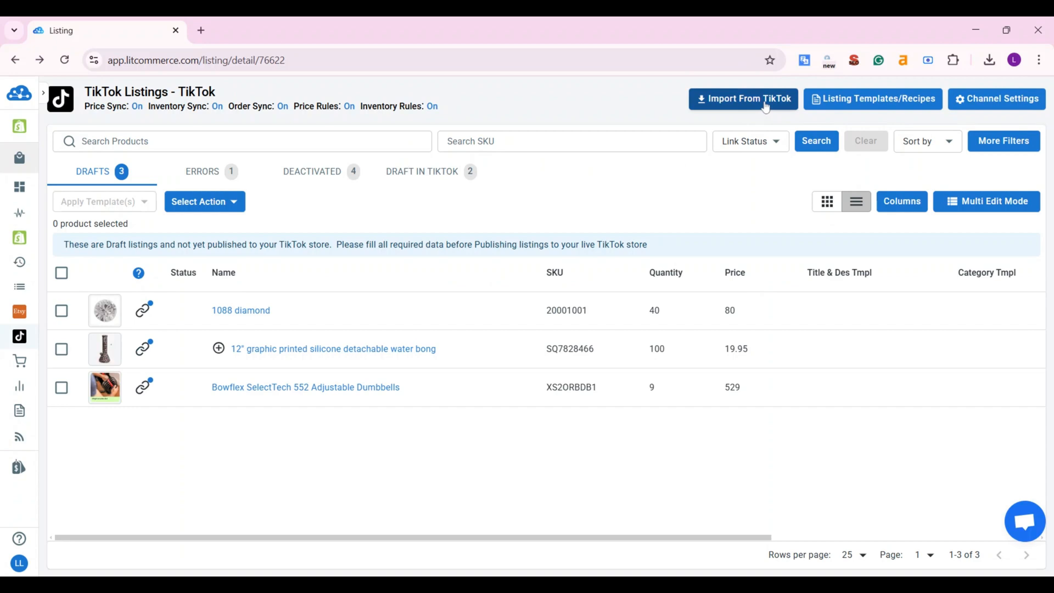
# From the Deactivated tab, choose Link To A Product on the cardigan listing.
pyautogui.click(743, 99)
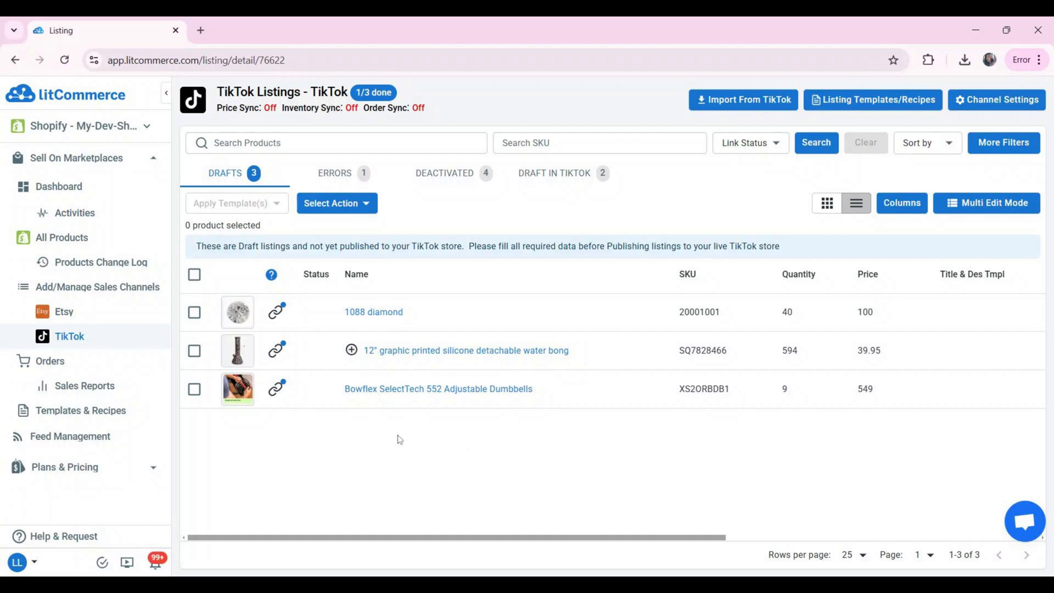
pyautogui.moveTo(297, 299)
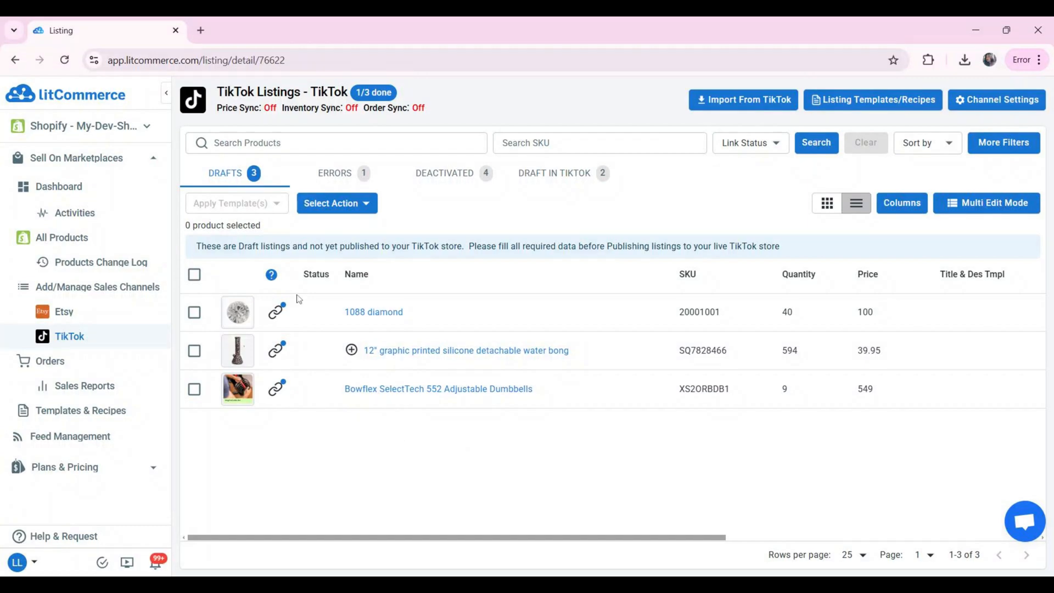
pyautogui.moveTo(276, 388)
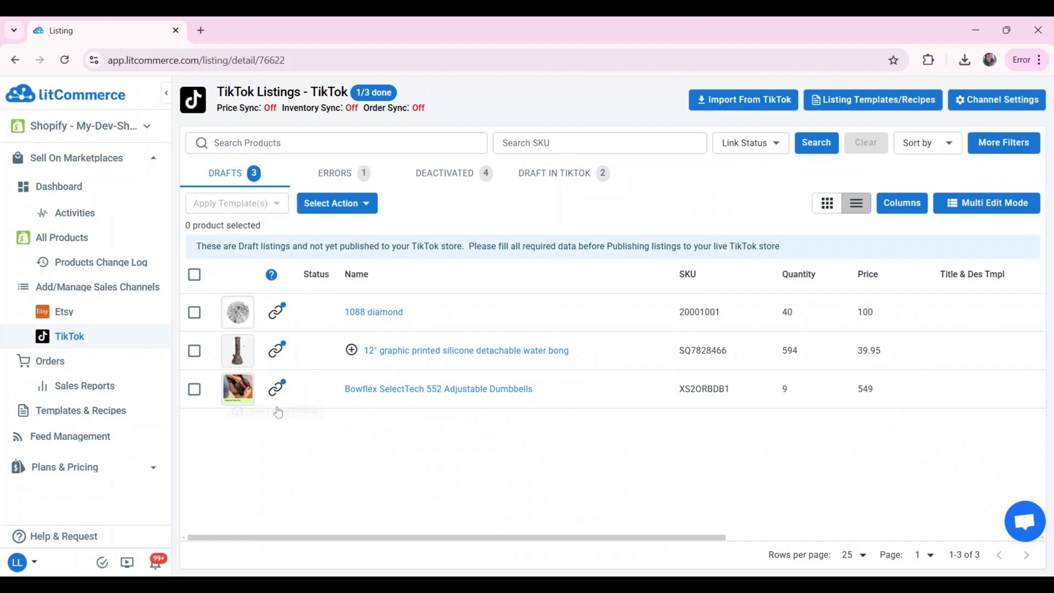
pyautogui.click(445, 173)
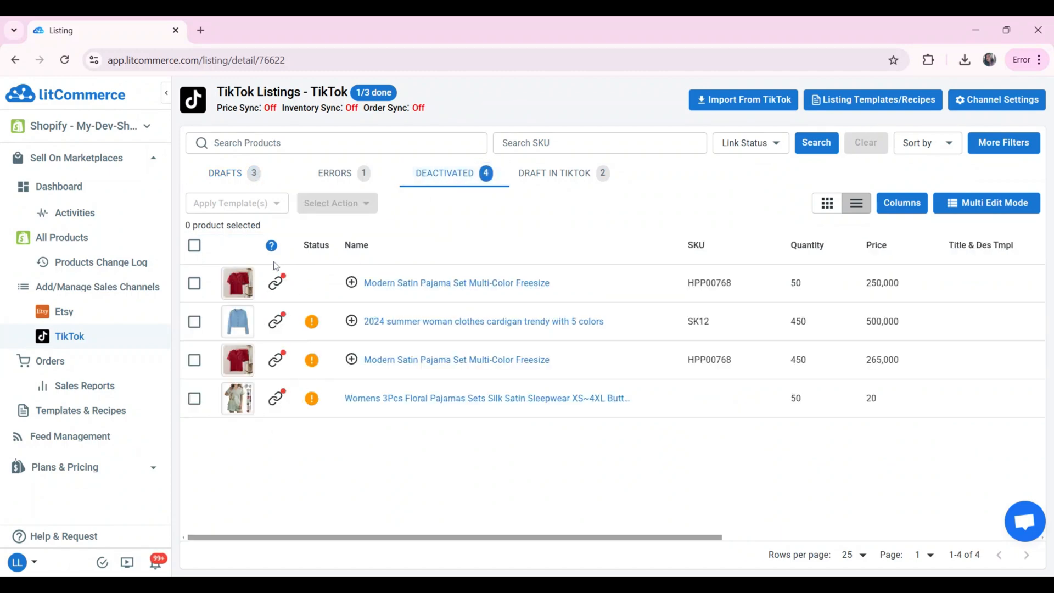
pyautogui.click(276, 321)
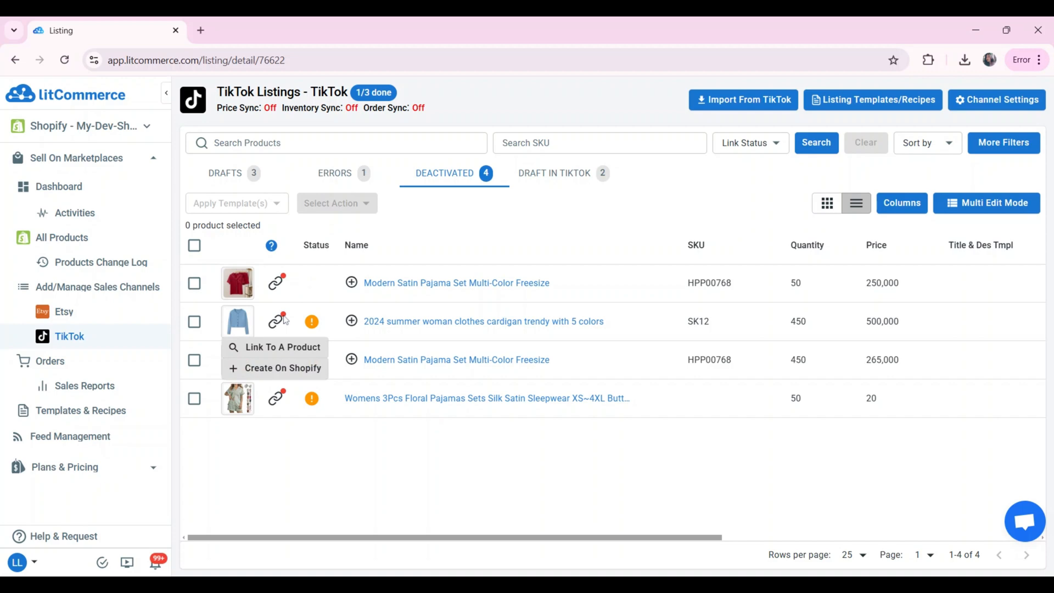
pyautogui.moveTo(284, 350)
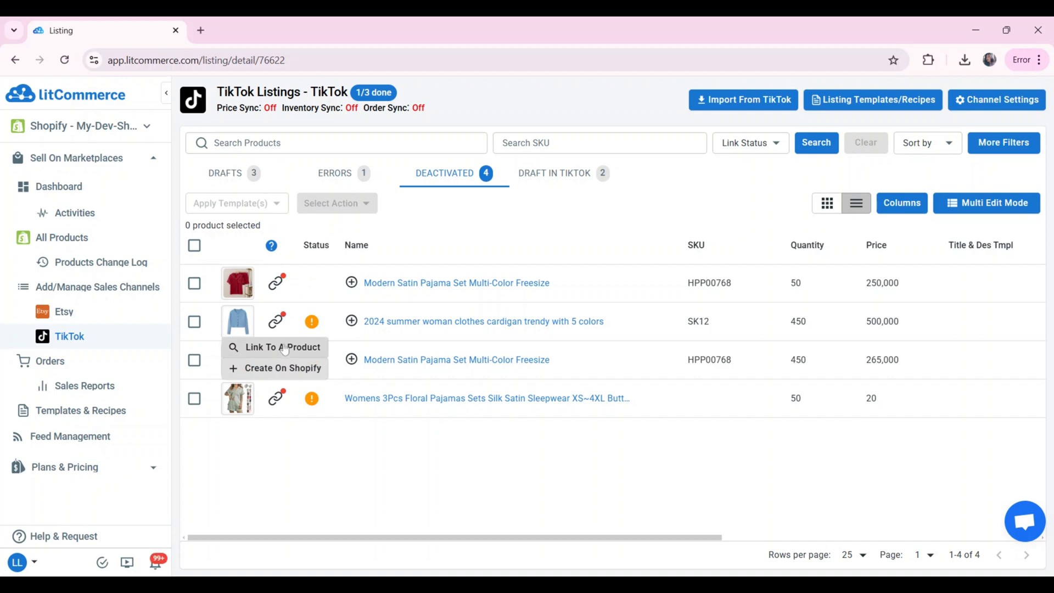
pyautogui.click(284, 347)
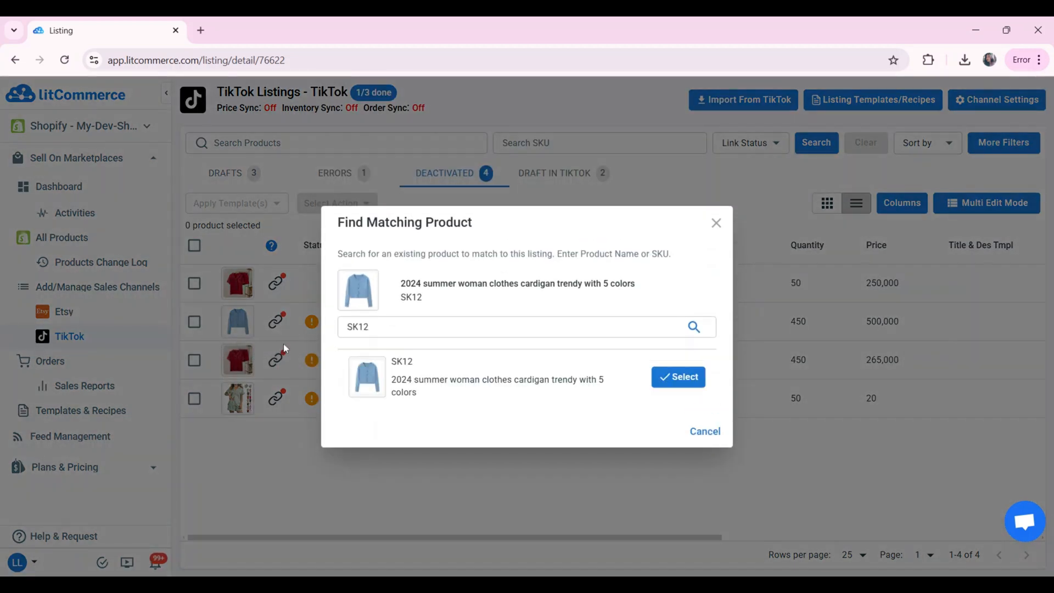
# Work with the SK12 match result, then return to the TikTok channel listings with its three drafts.
pyautogui.click(524, 327)
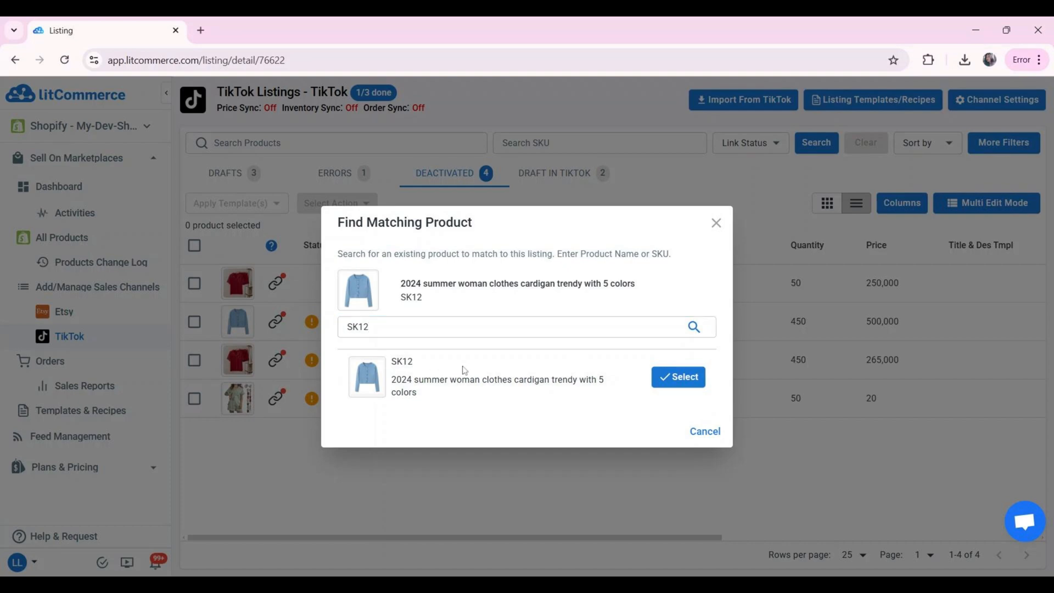
pyautogui.click(526, 327)
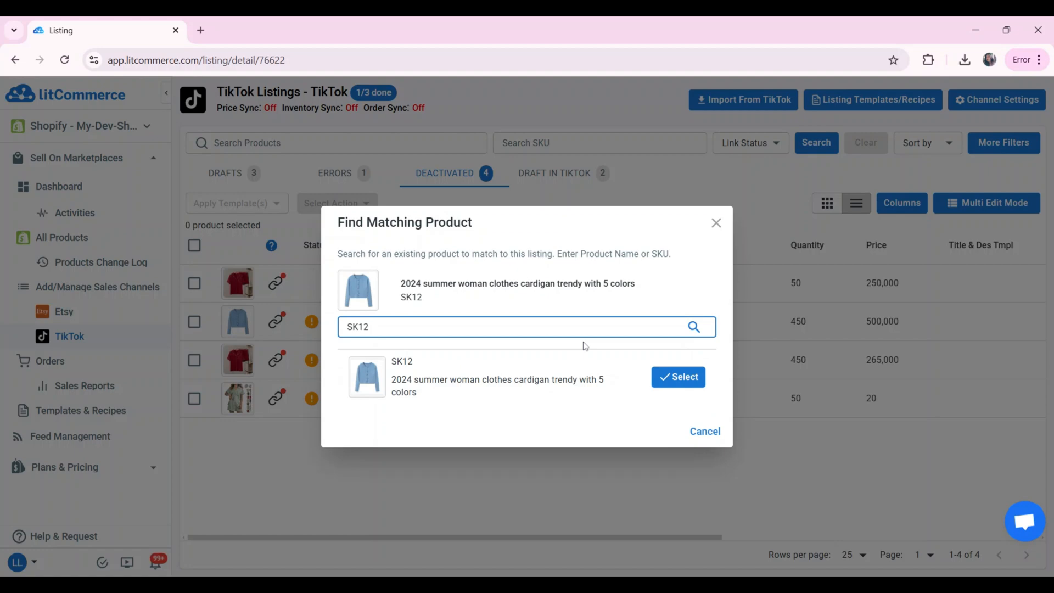
pyautogui.click(677, 376)
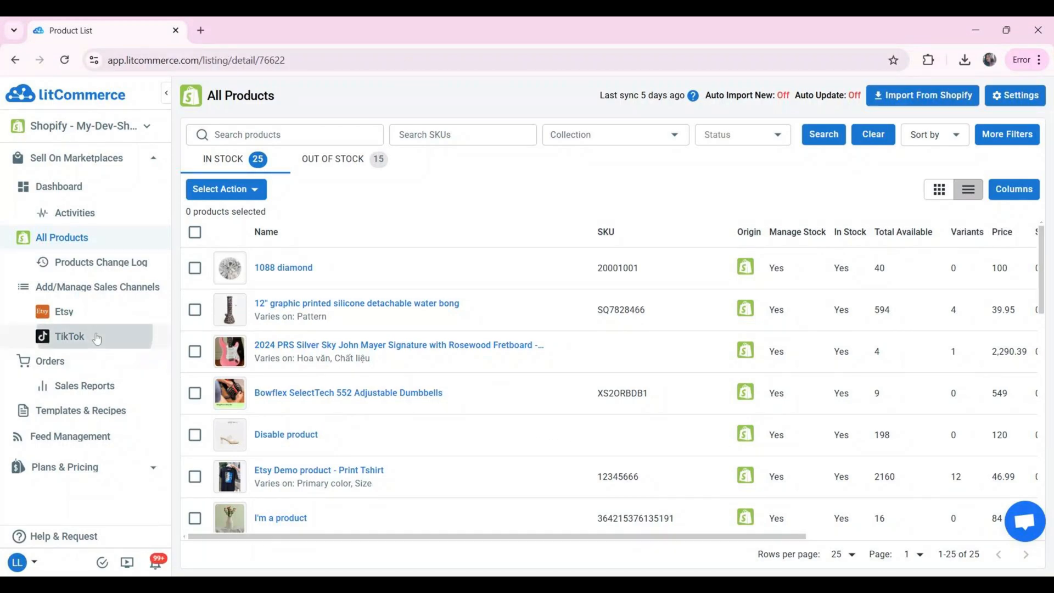
pyautogui.click(69, 336)
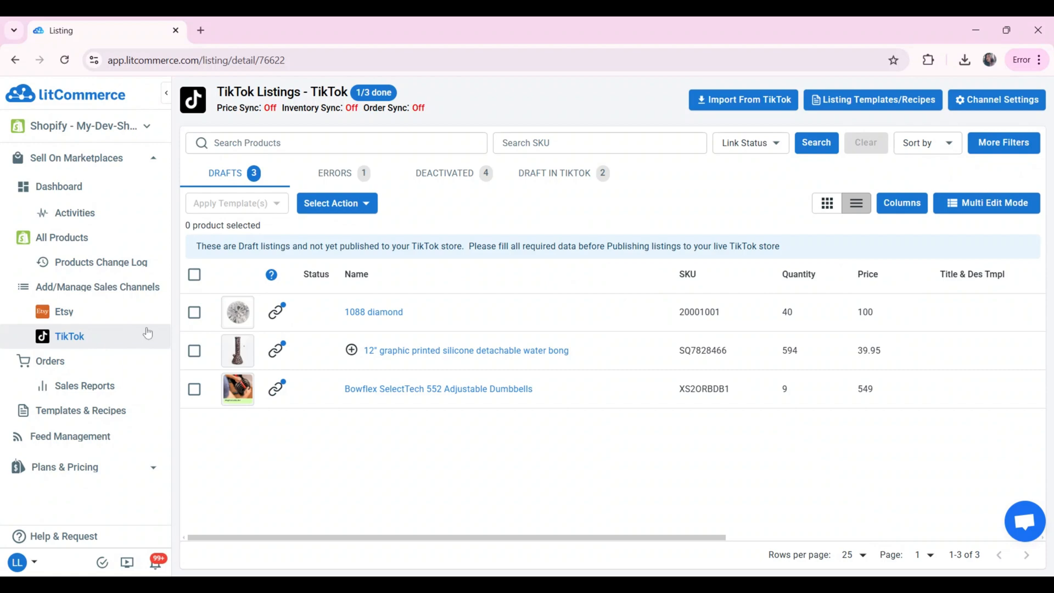
# In TikTok channel settings, enable price sync with sale price and currency conversion.
pyautogui.click(997, 100)
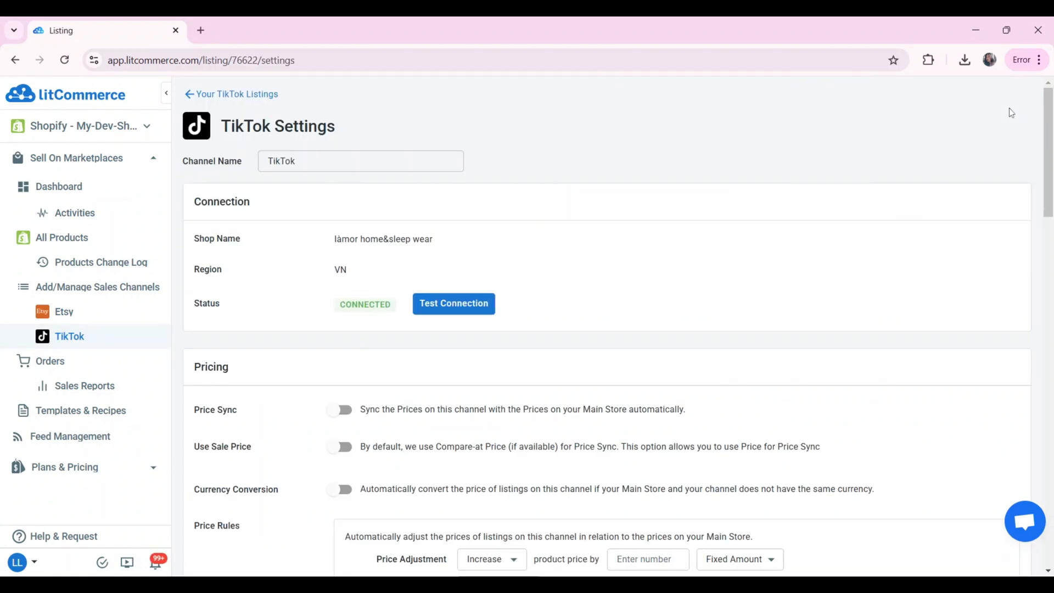
pyautogui.scroll(-3)
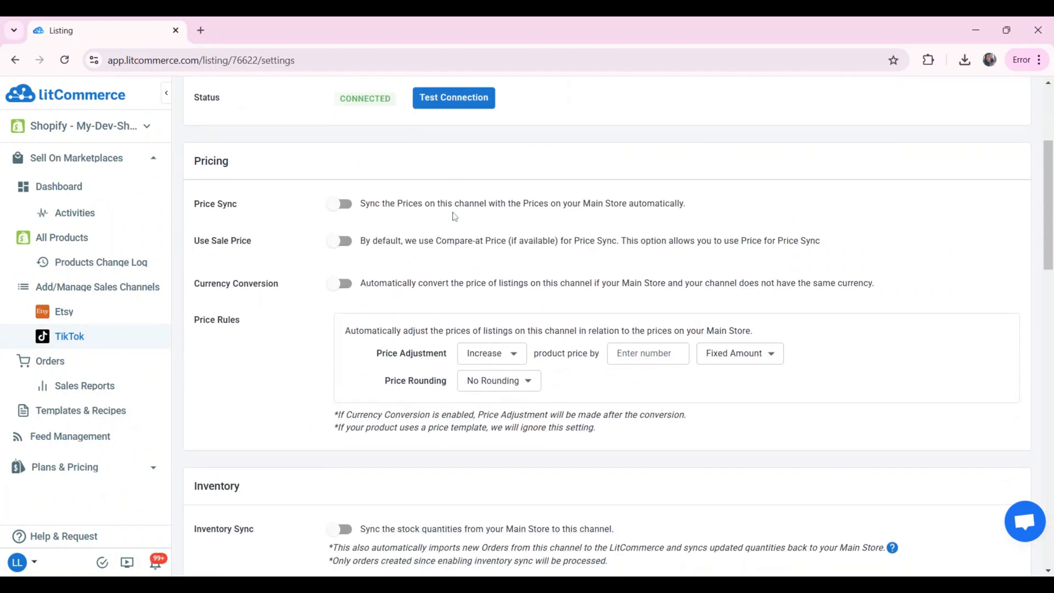
pyautogui.click(339, 203)
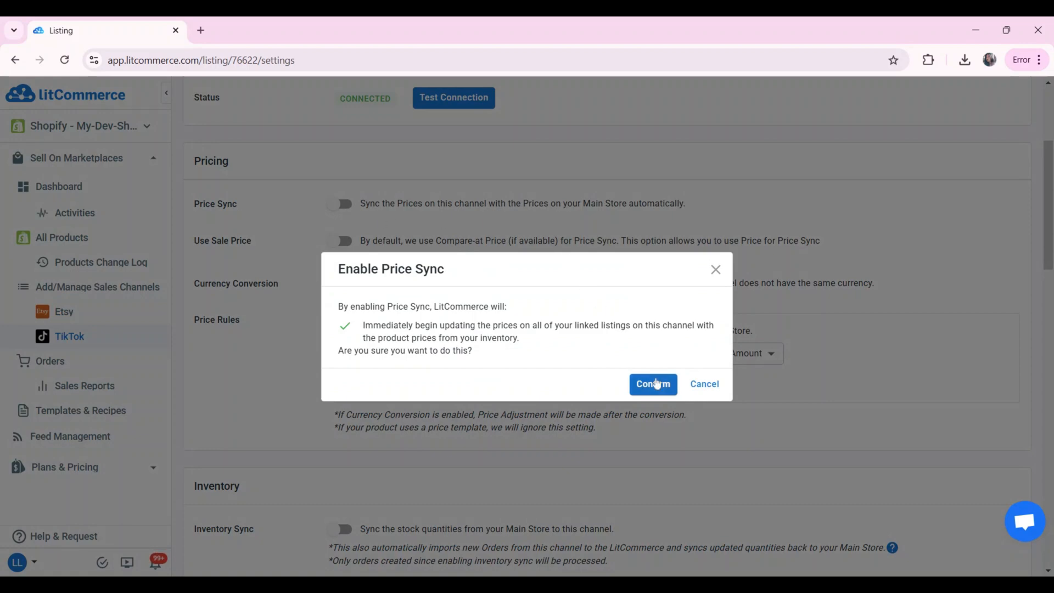
pyautogui.click(653, 384)
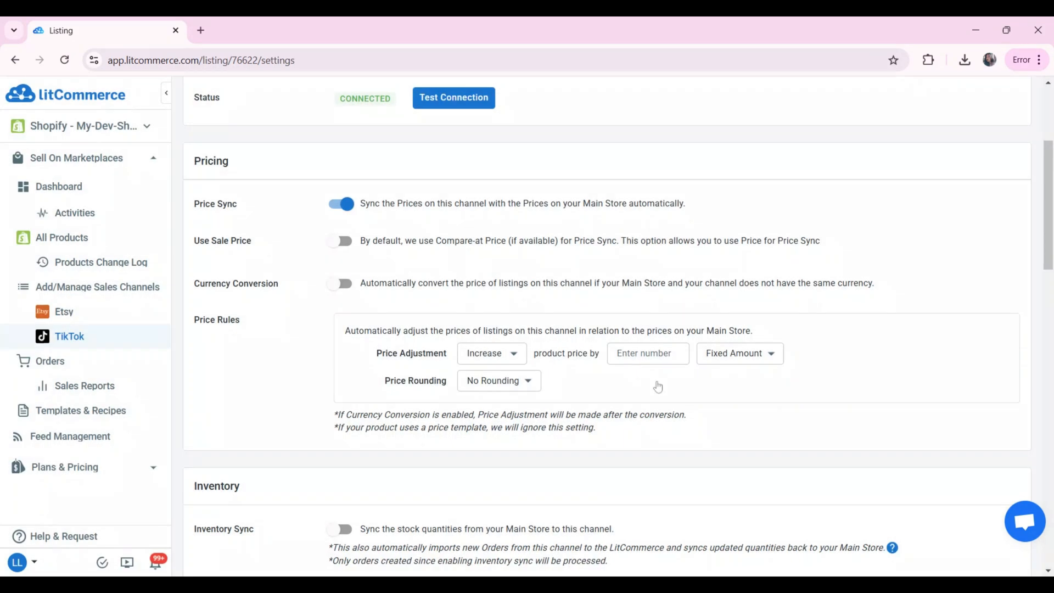
pyautogui.click(339, 241)
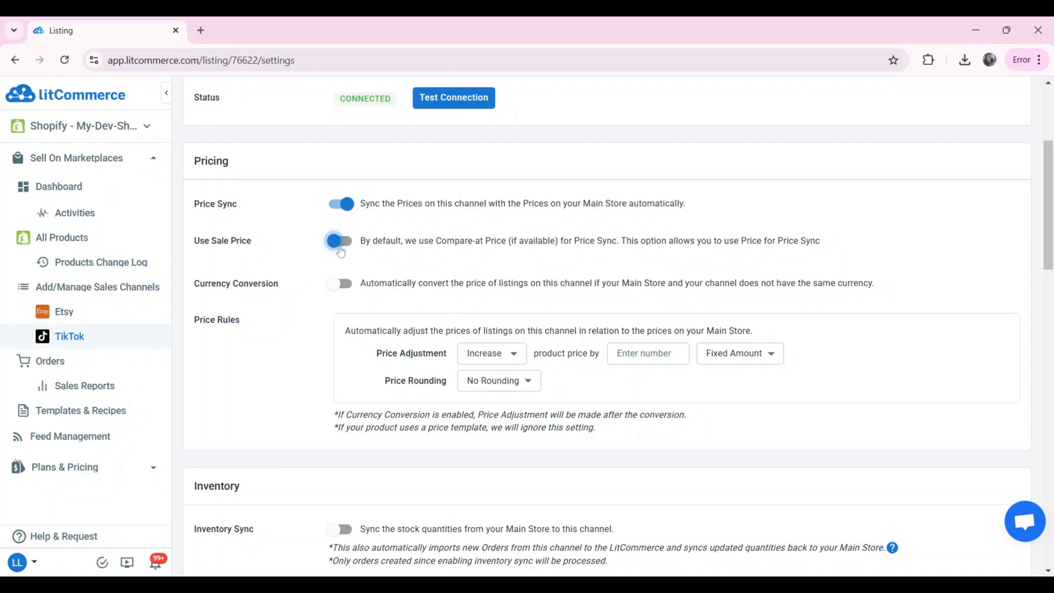
pyautogui.click(339, 240)
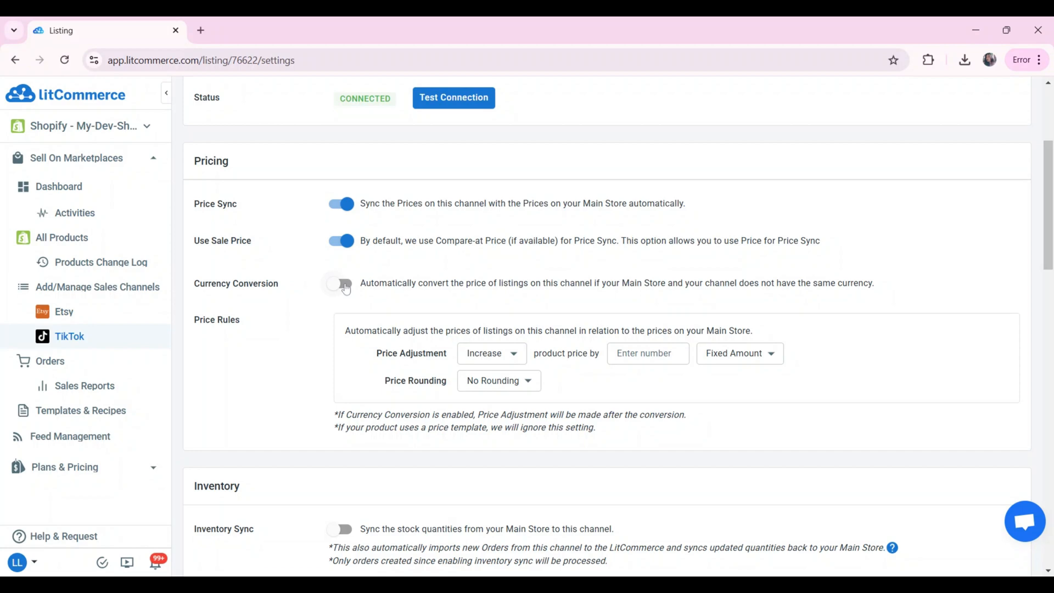
pyautogui.click(340, 283)
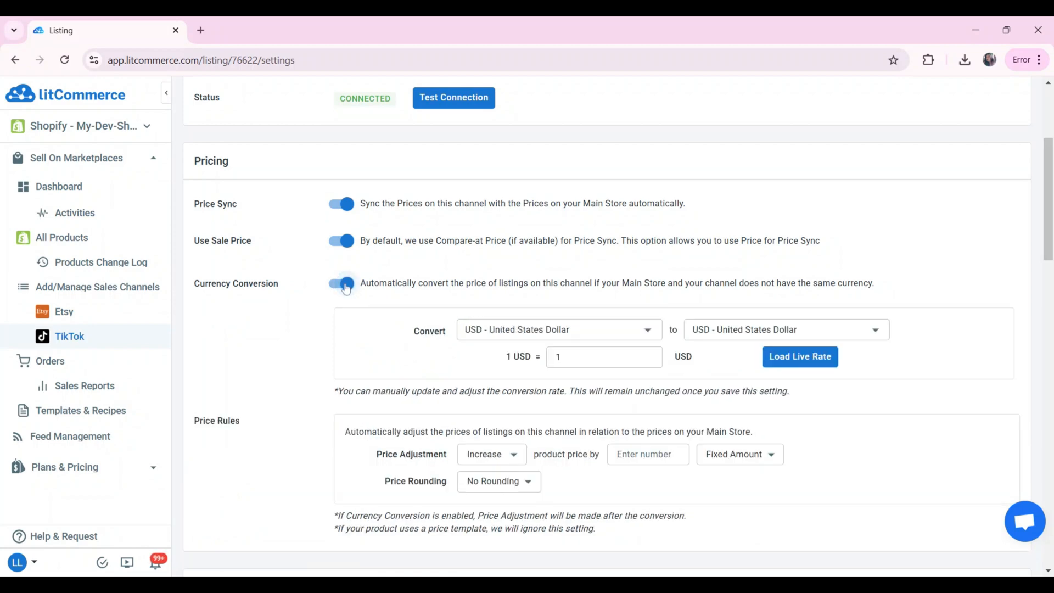
pyautogui.click(603, 356)
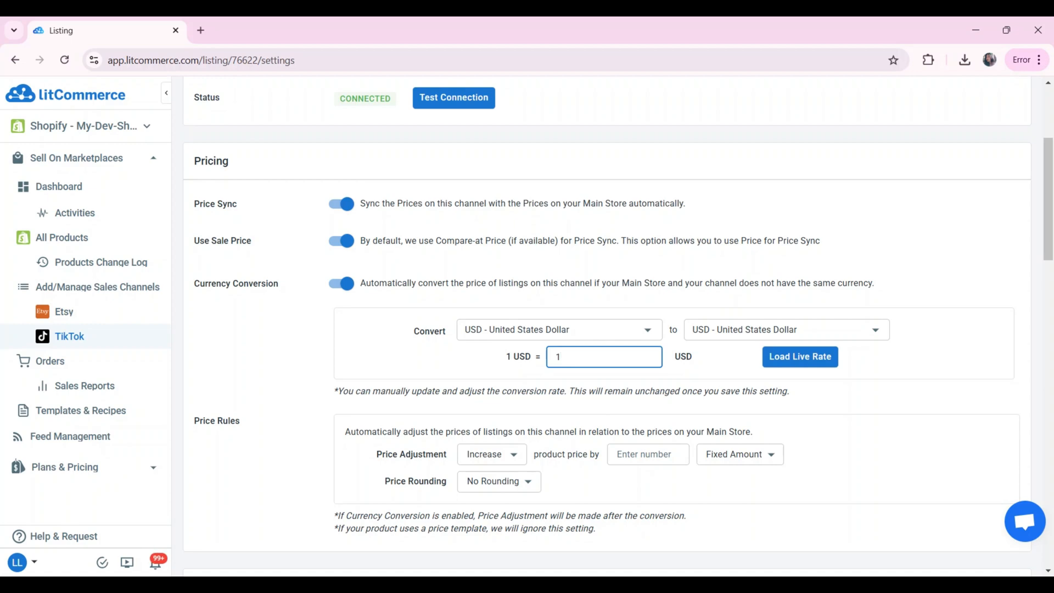
# Set the price rule to decrease prices by a fixed amount of 20.
pyautogui.scroll(-3)
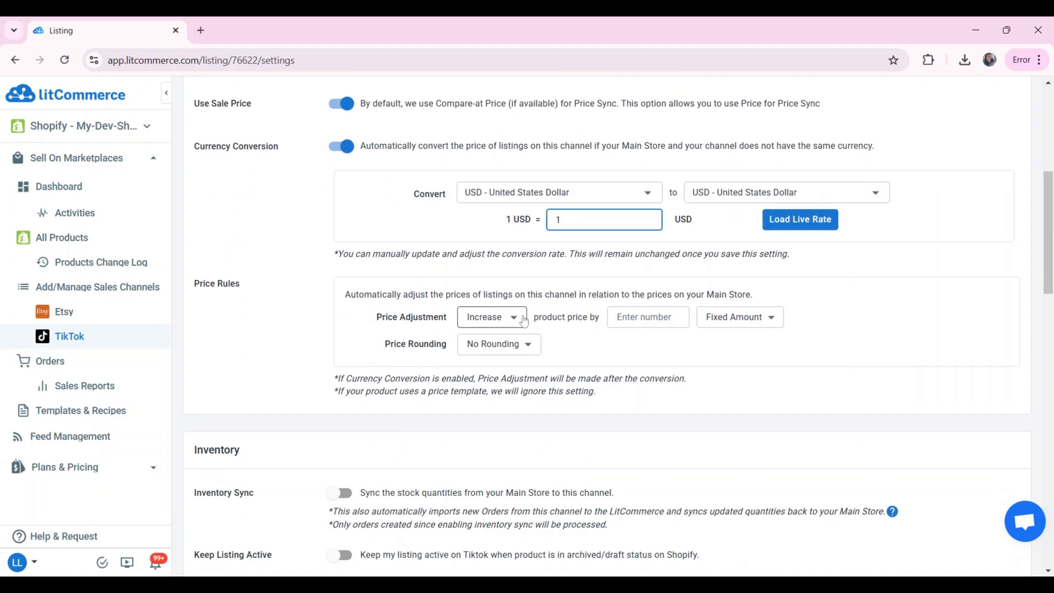
pyautogui.click(491, 316)
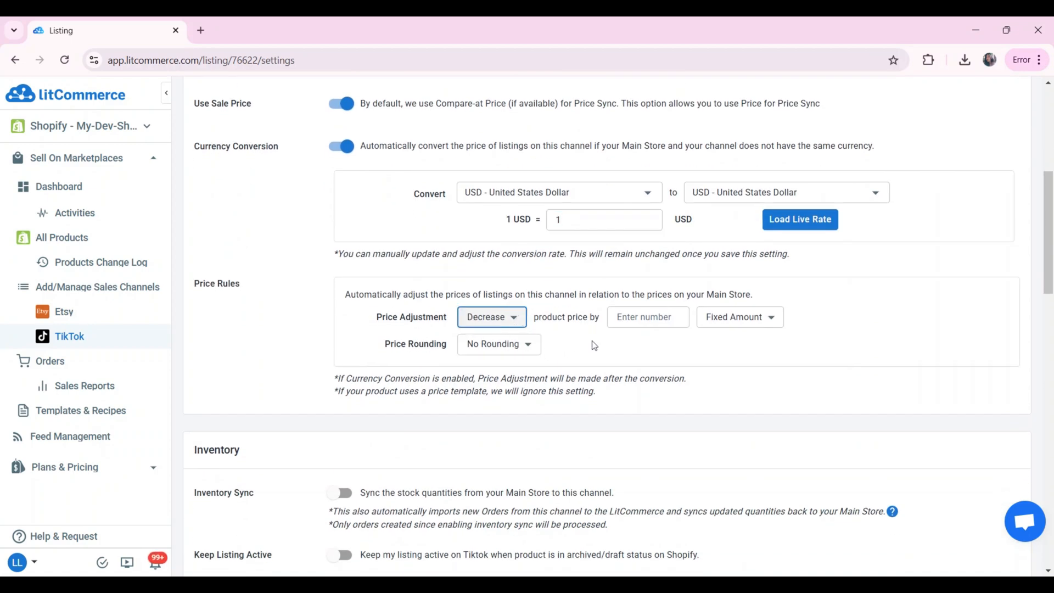
pyautogui.write('2')
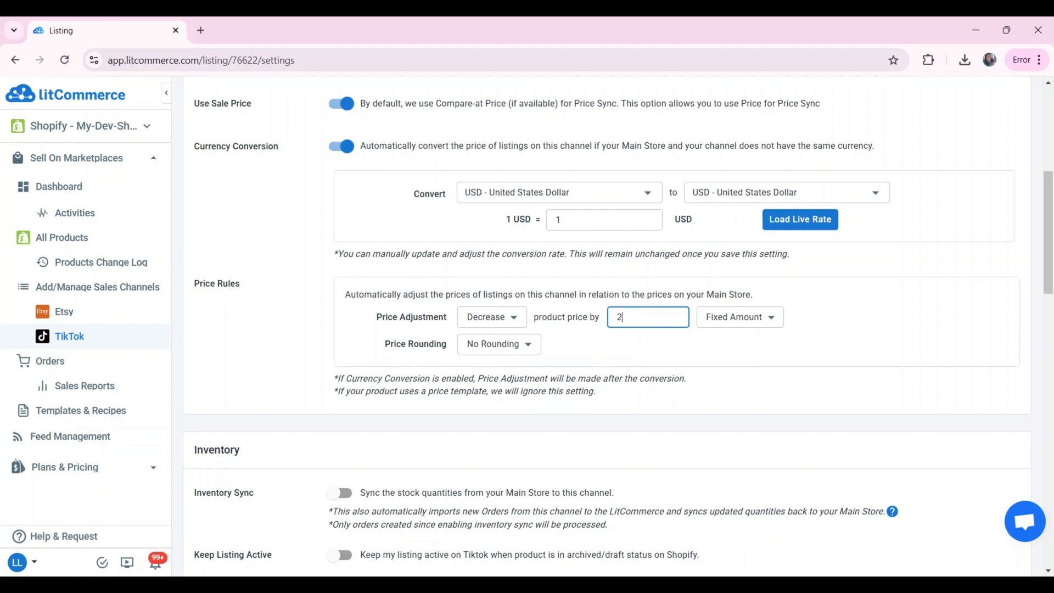
pyautogui.write('0')
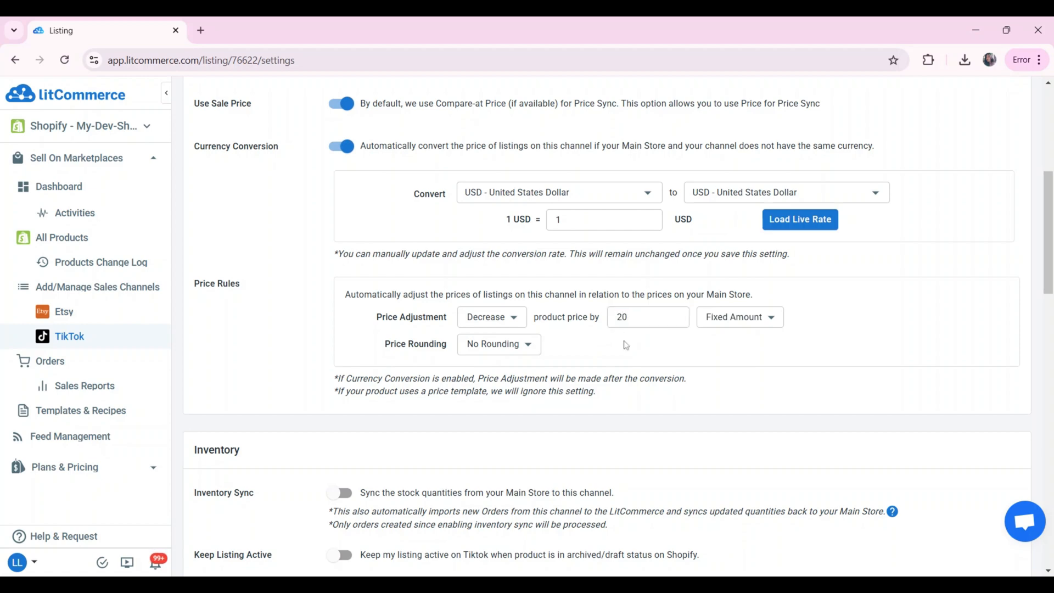
# Enable inventory sync and keep listings active for unpublished products, confirming both.
pyautogui.scroll(-3)
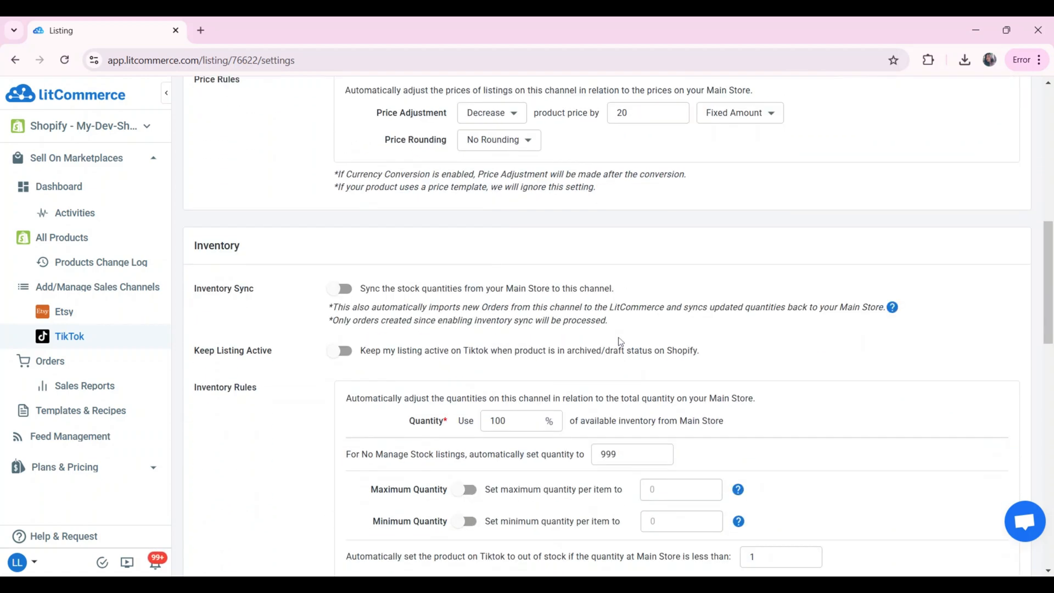
pyautogui.scroll(-3)
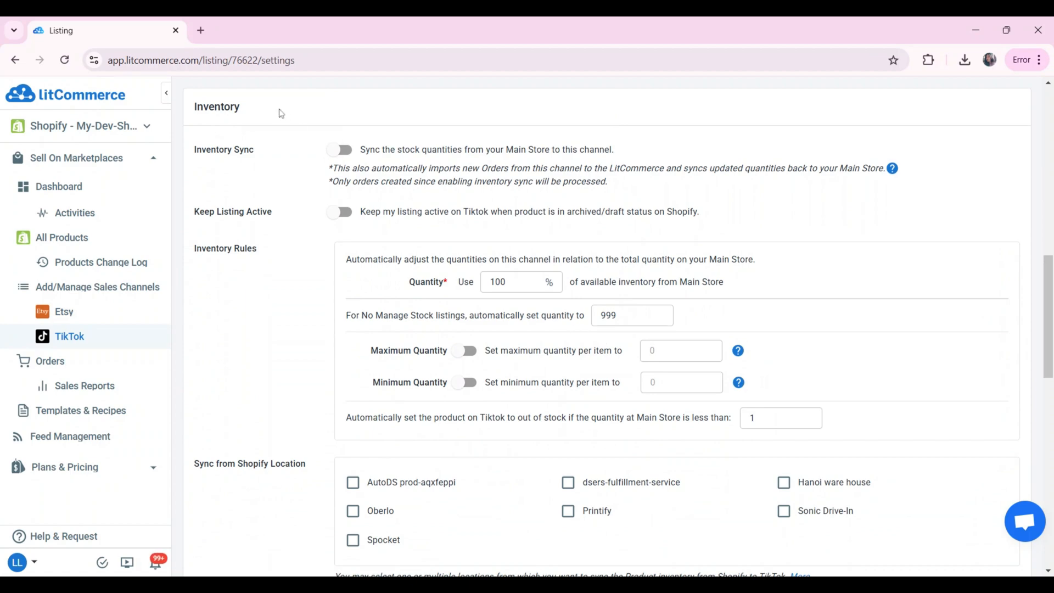
pyautogui.click(340, 150)
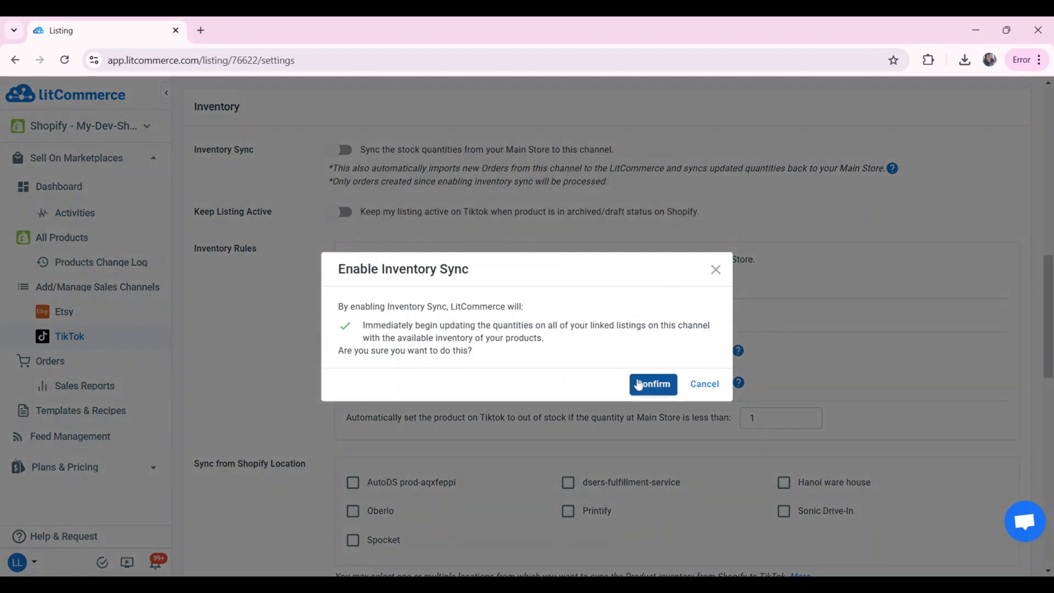
pyautogui.click(651, 384)
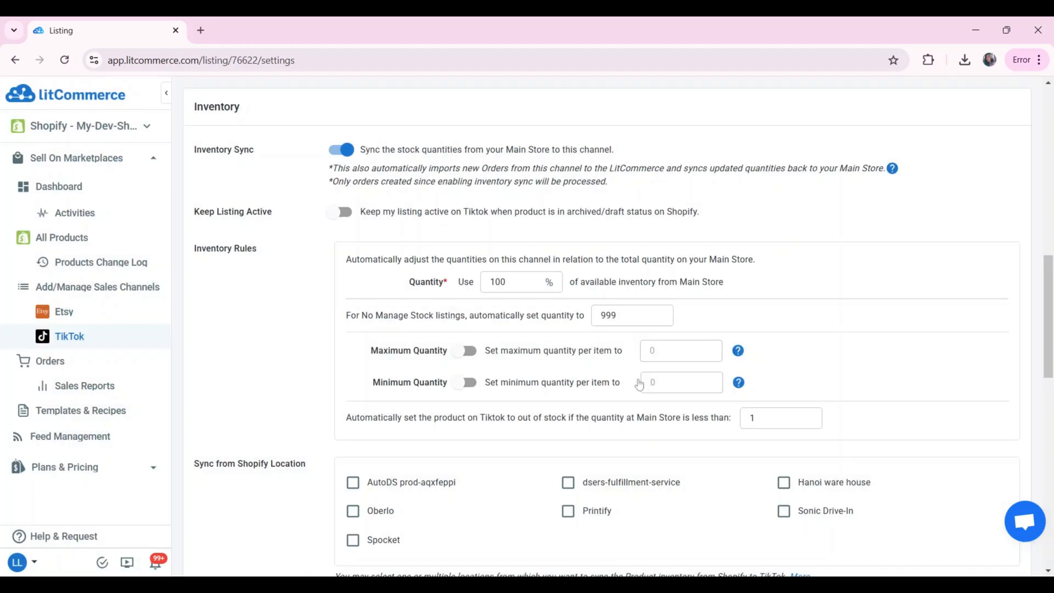
pyautogui.moveTo(386, 270)
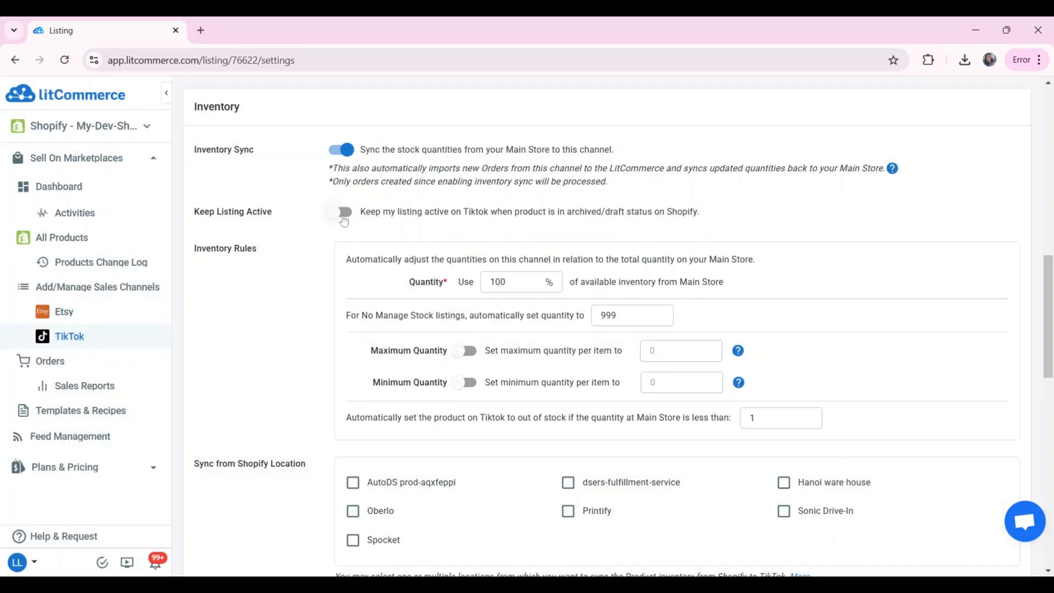
pyautogui.click(341, 211)
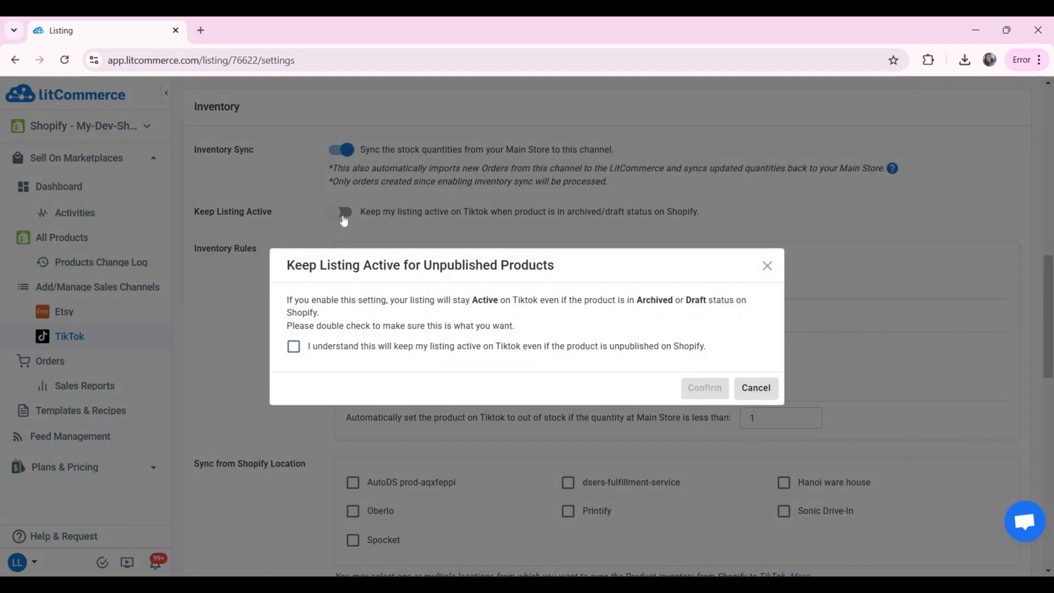
pyautogui.click(293, 346)
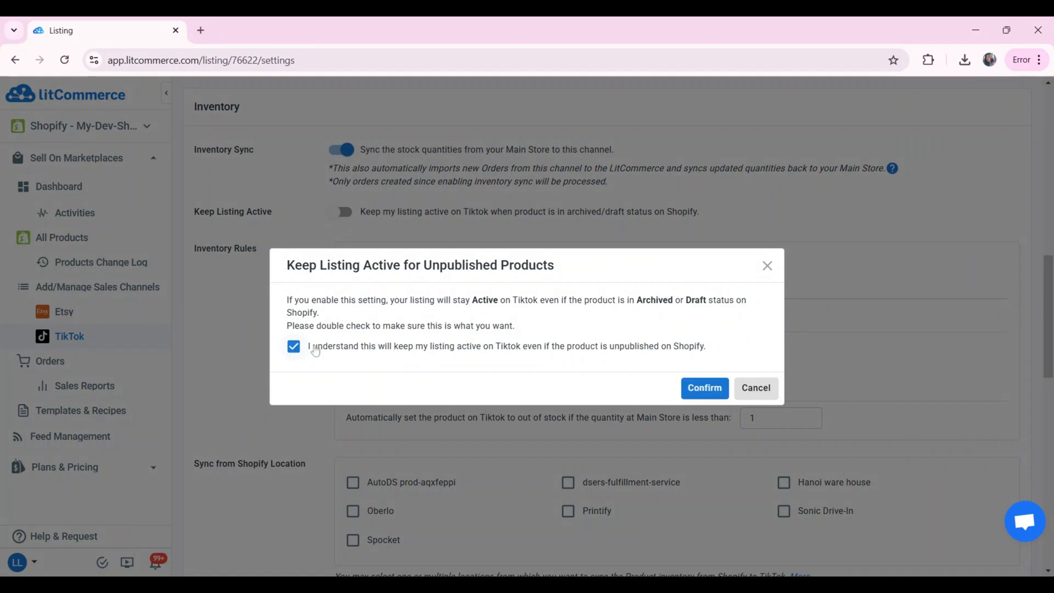
pyautogui.click(704, 387)
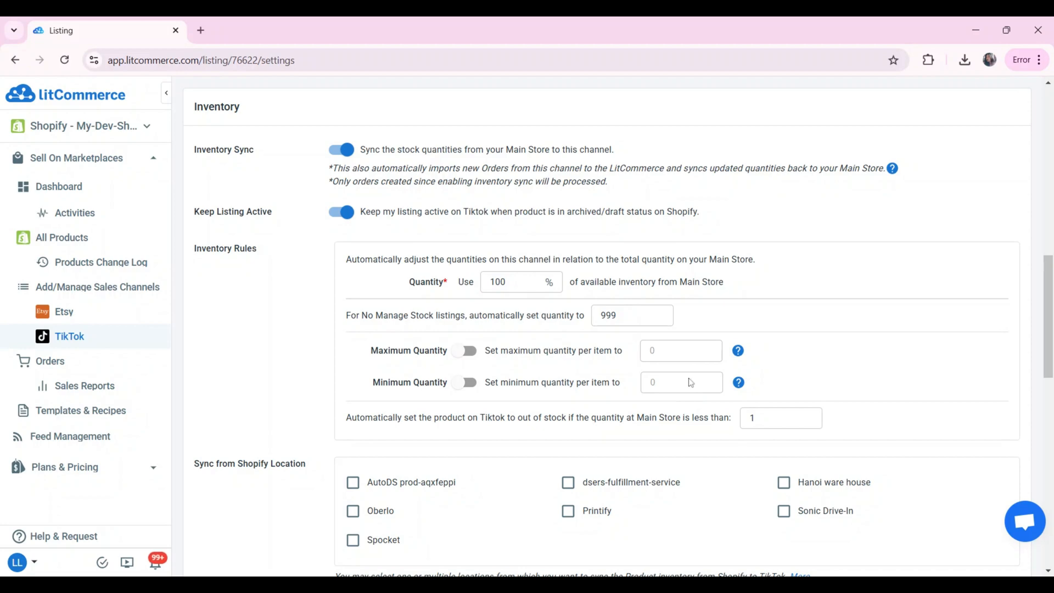
# Use 90% of available stock, cap quantity at 150 per item, and enable a minimum quantity of 5.
pyautogui.click(517, 274)
pyautogui.write('9')
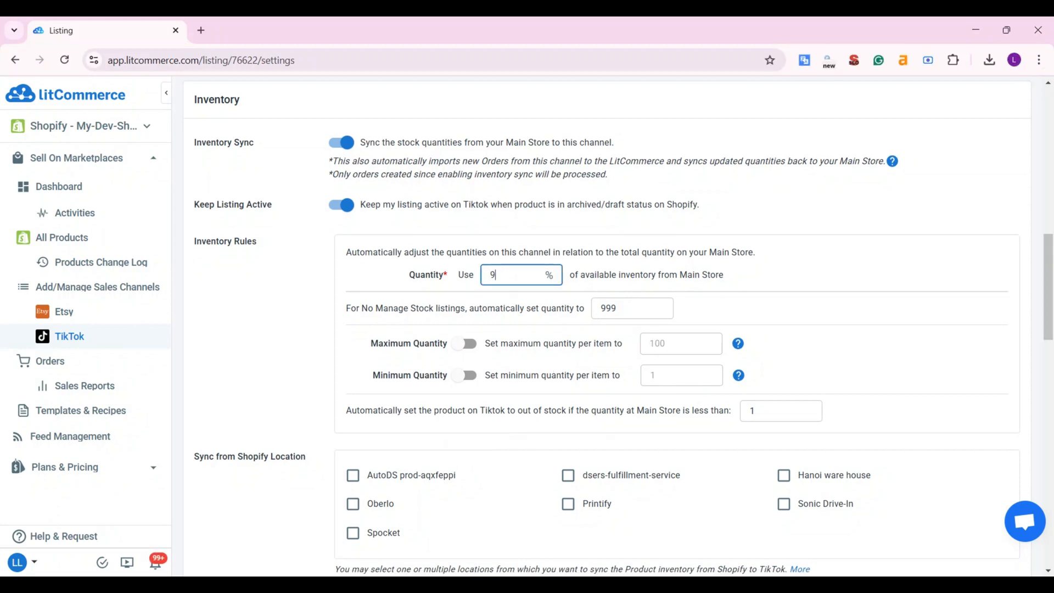
pyautogui.write('0')
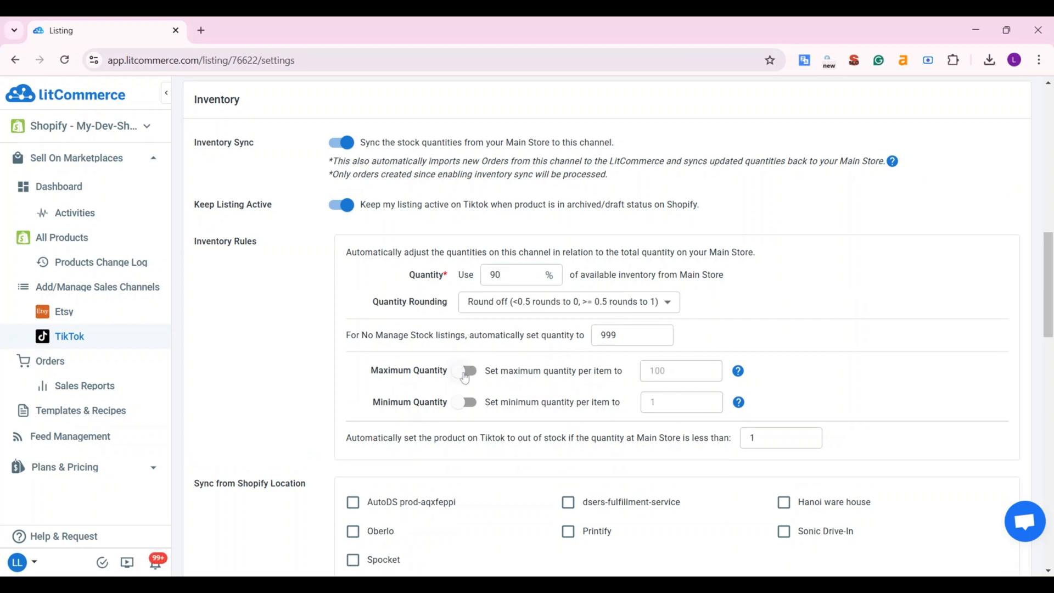
pyautogui.click(467, 370)
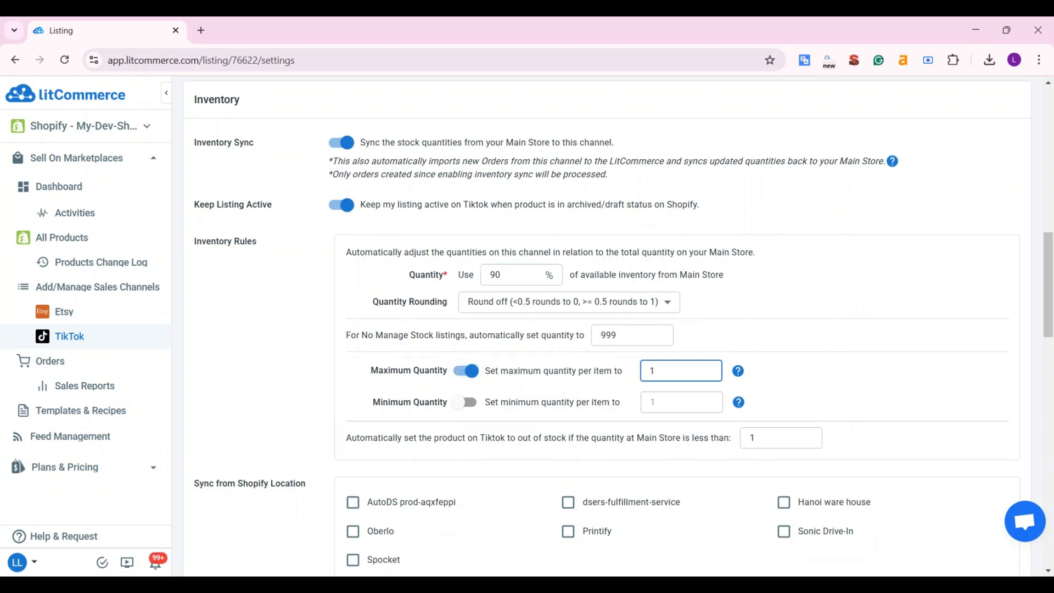
pyautogui.write('150')
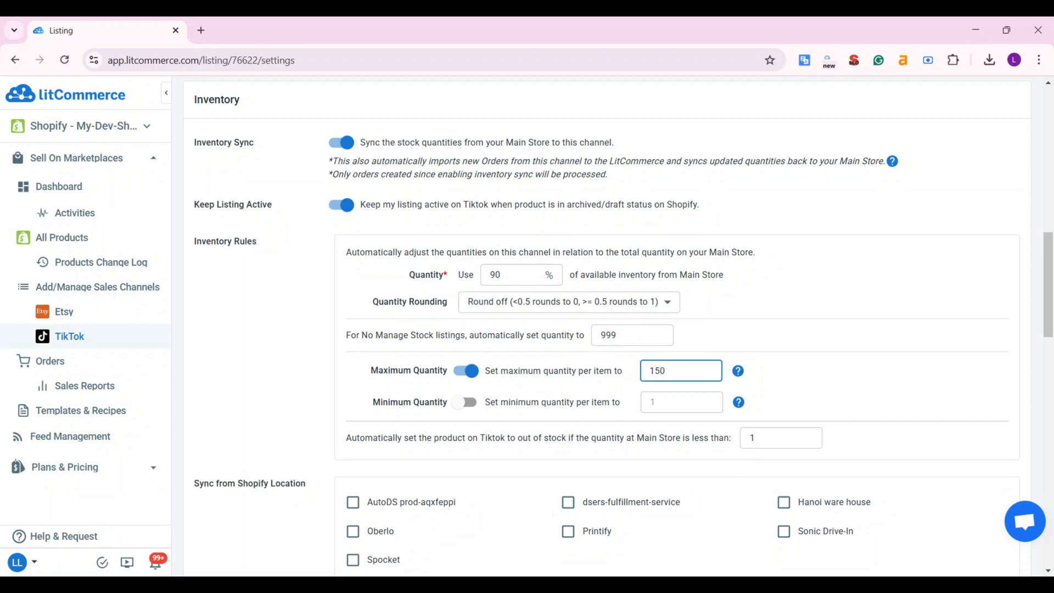
pyautogui.click(466, 402)
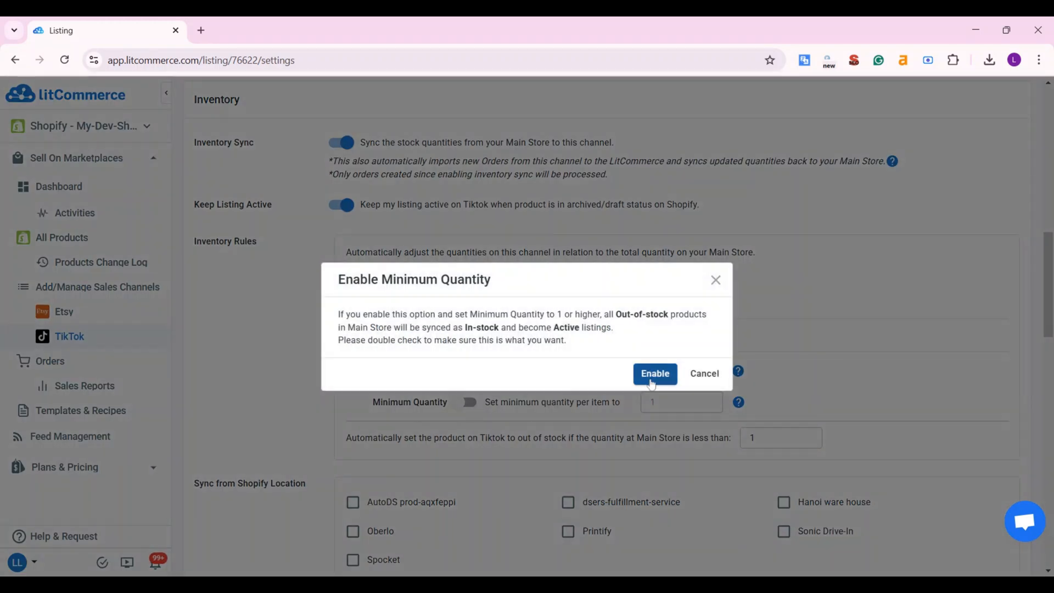
pyautogui.click(654, 373)
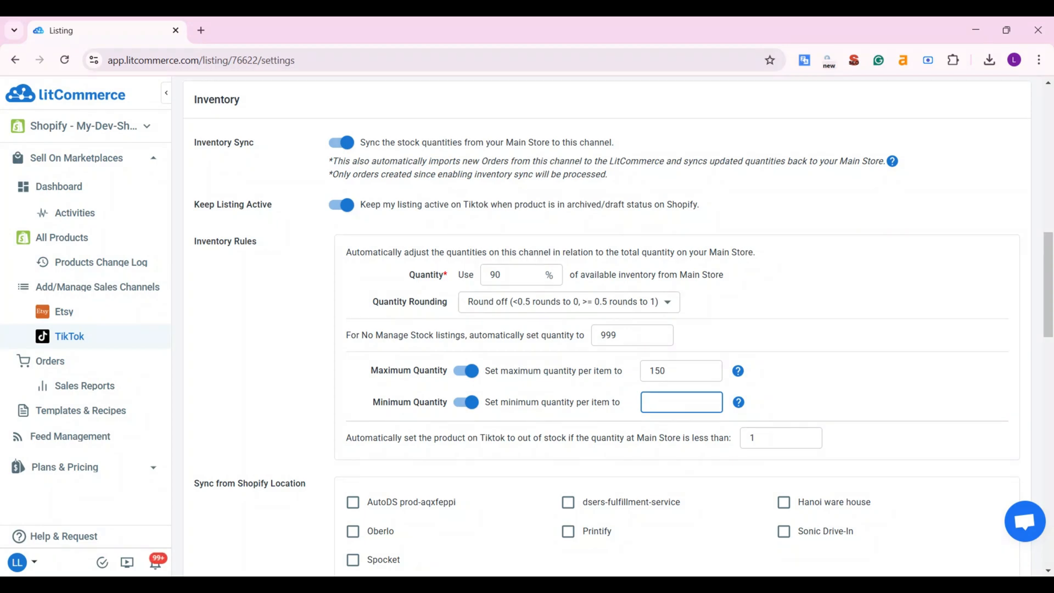
pyautogui.write('5')
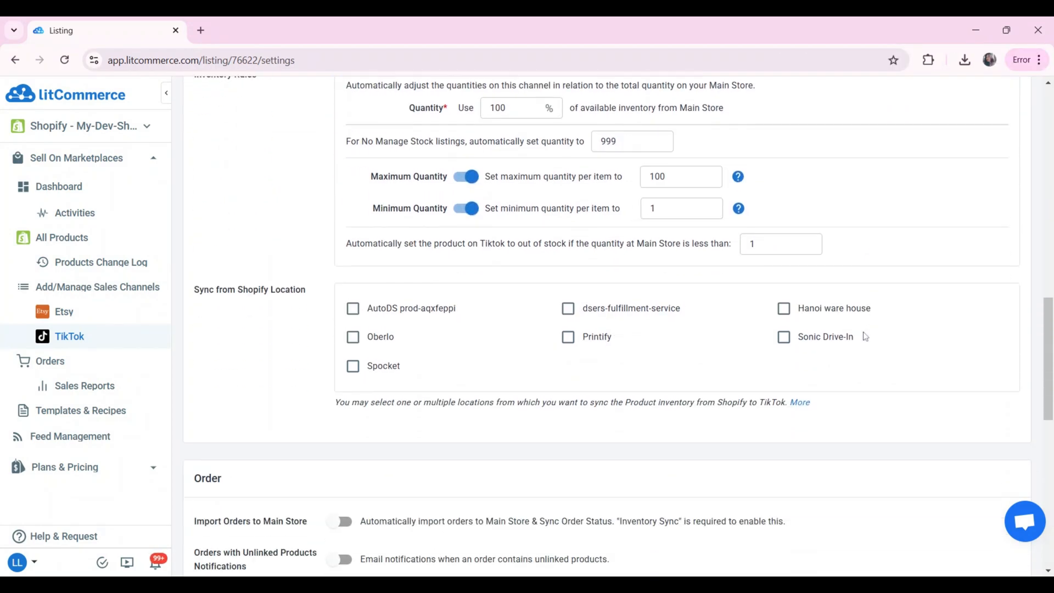
# Turn on Import Orders to Main Store and save the TikTok channel settings.
pyautogui.scroll(-3)
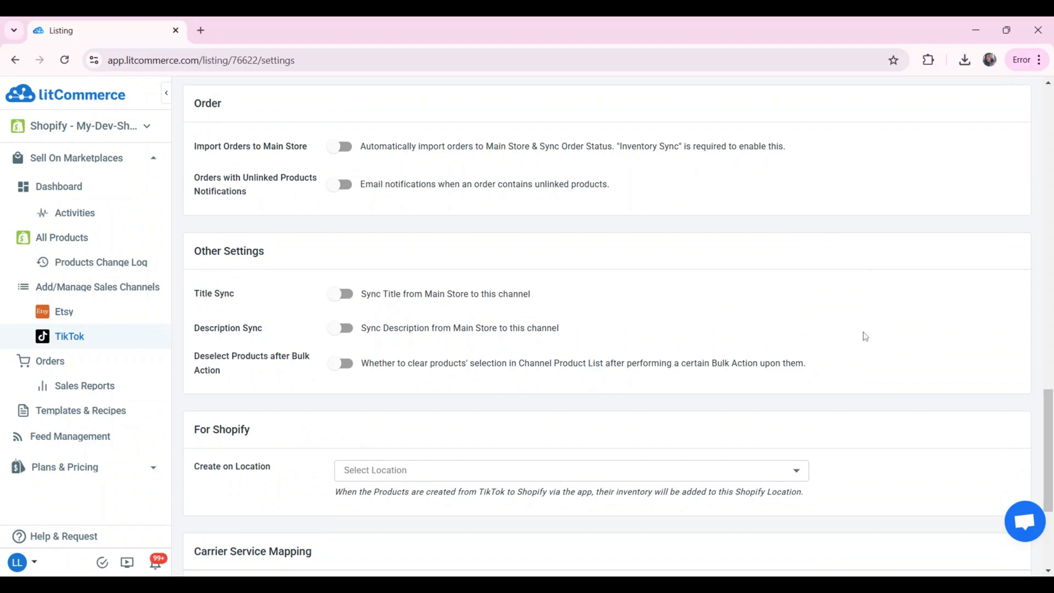
pyautogui.click(341, 146)
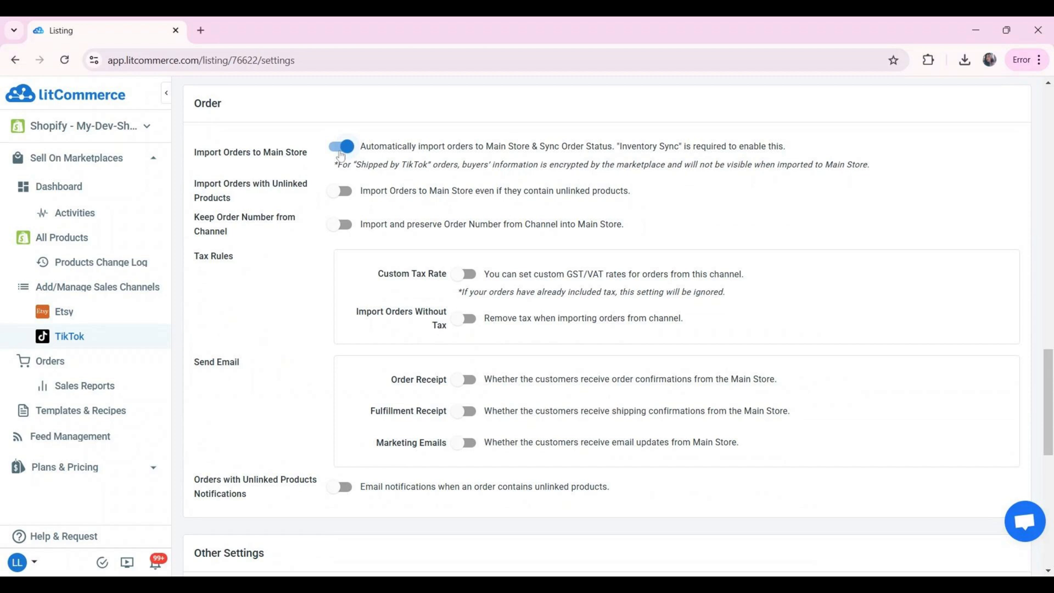
pyautogui.scroll(-3)
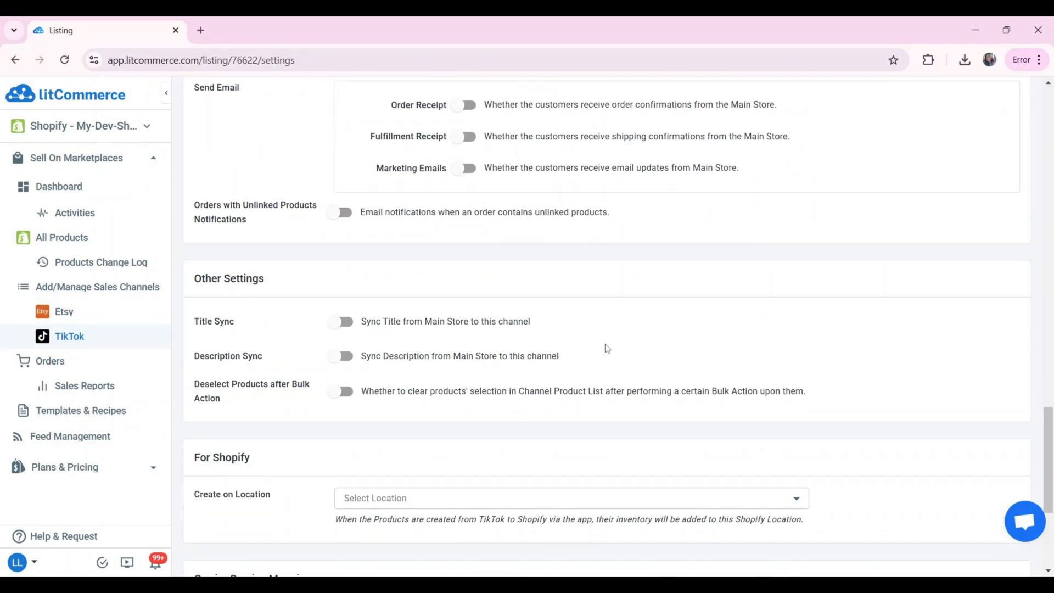
pyautogui.scroll(-3)
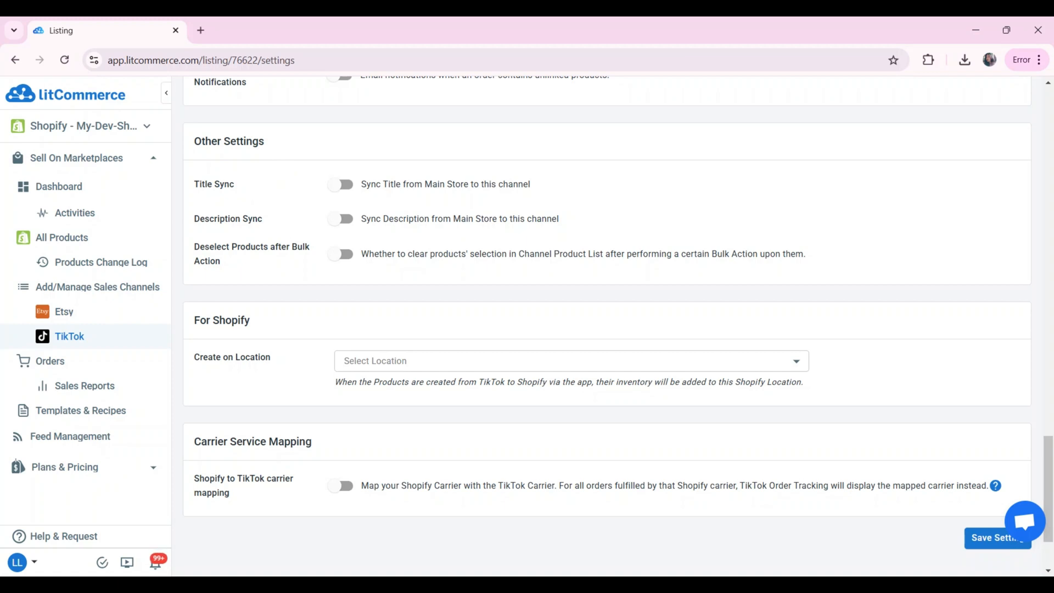
pyautogui.scroll(-3)
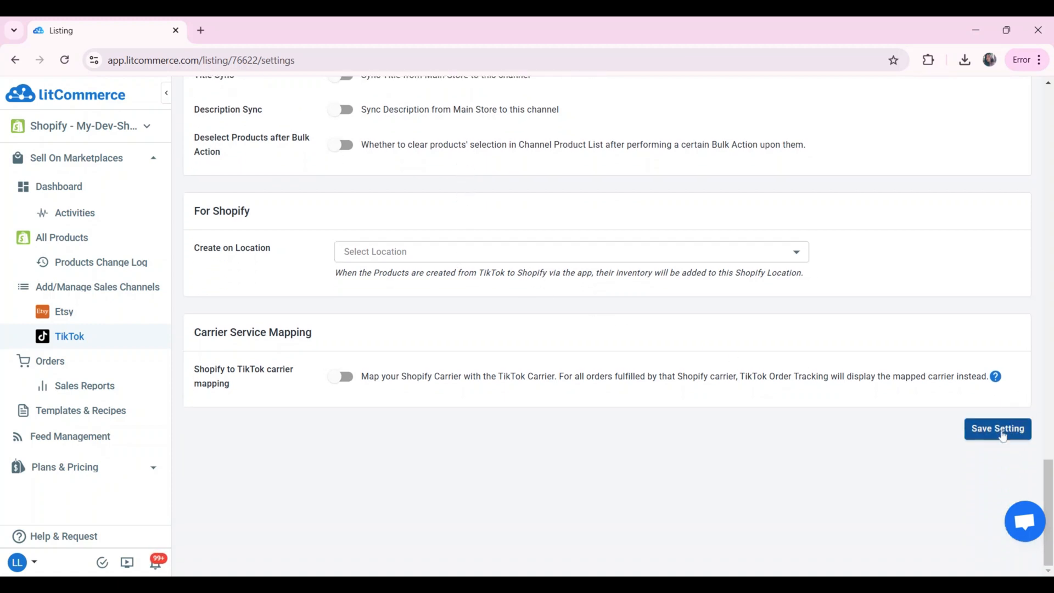
pyautogui.click(997, 428)
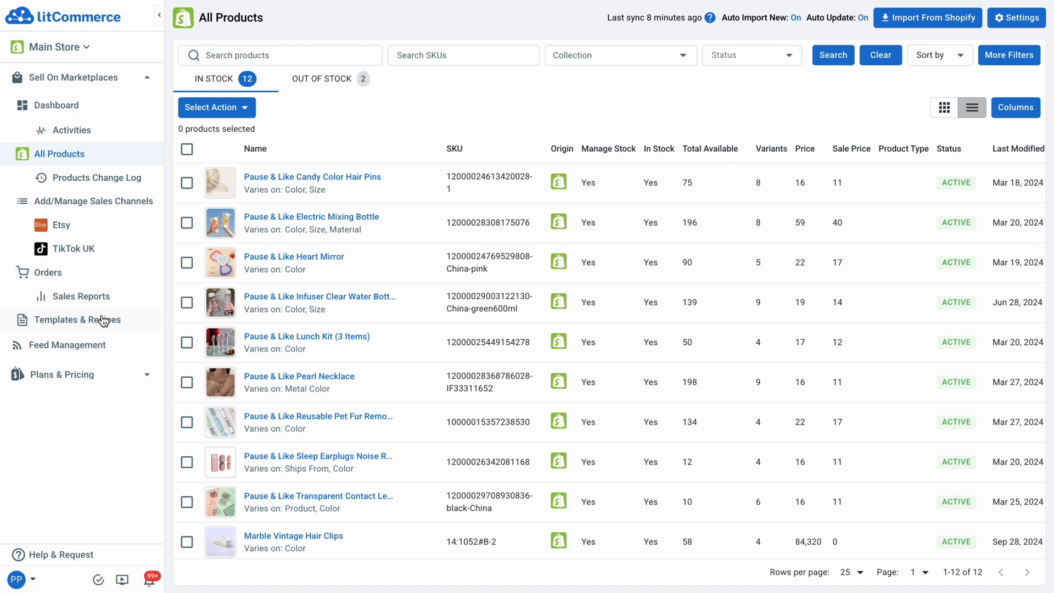
# On the Orders page, view Completed, Canceled, then Require Links orders from TikTok UK.
pyautogui.click(47, 271)
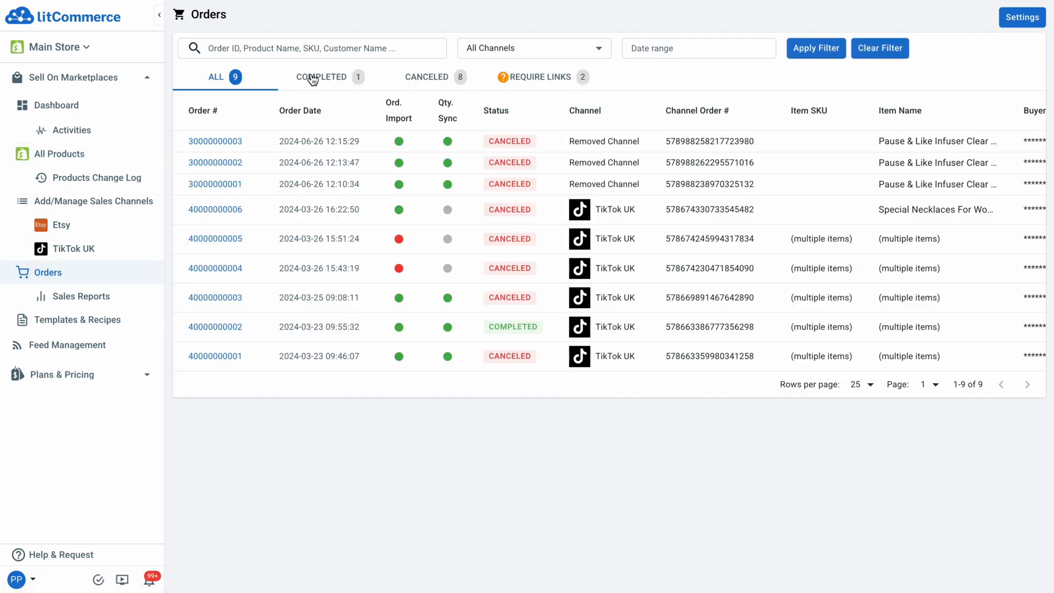
pyautogui.click(321, 77)
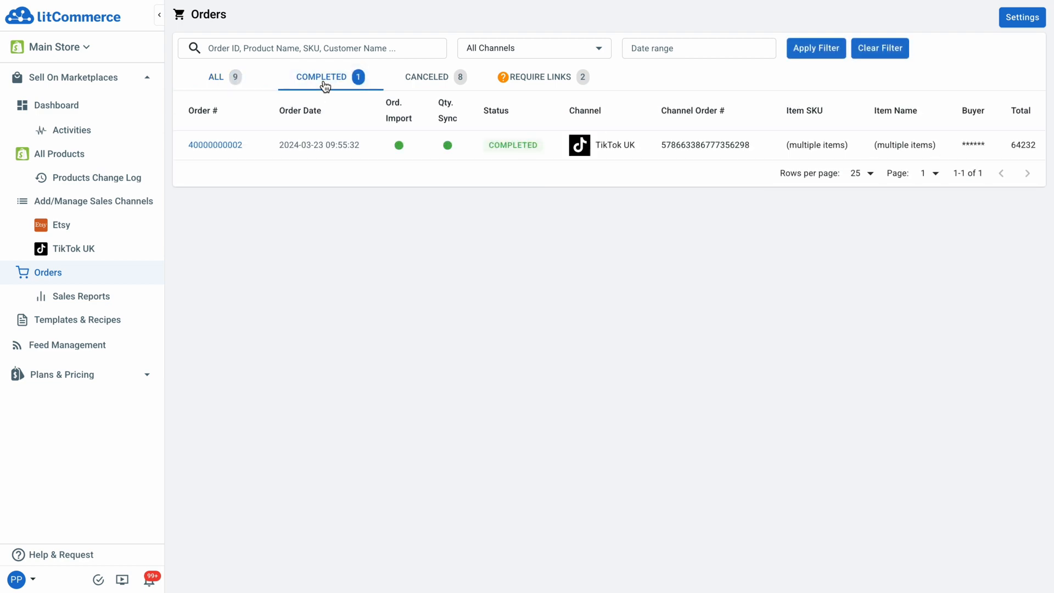
pyautogui.moveTo(436, 89)
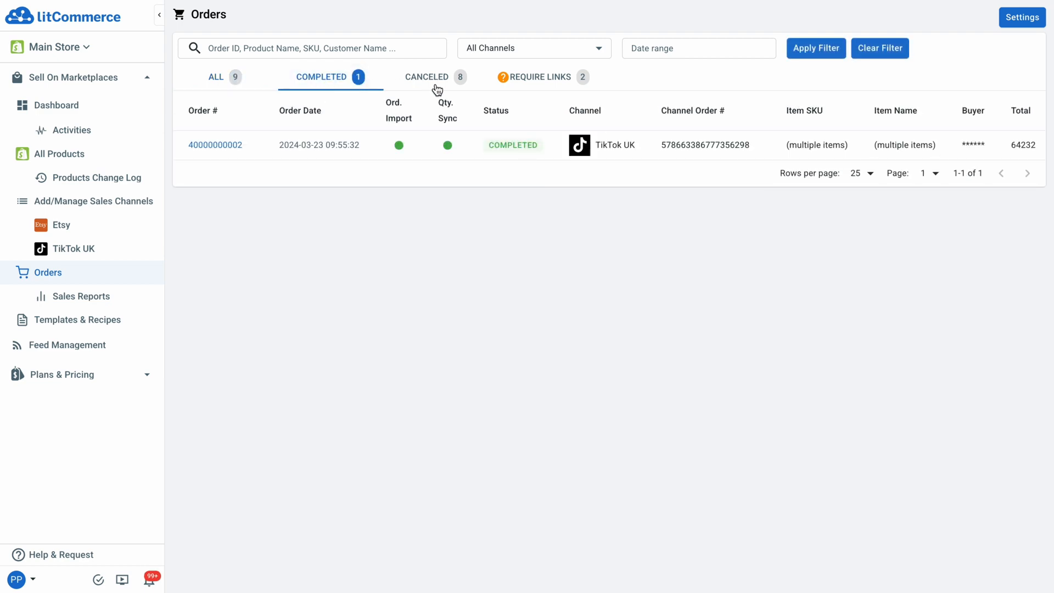
pyautogui.click(426, 76)
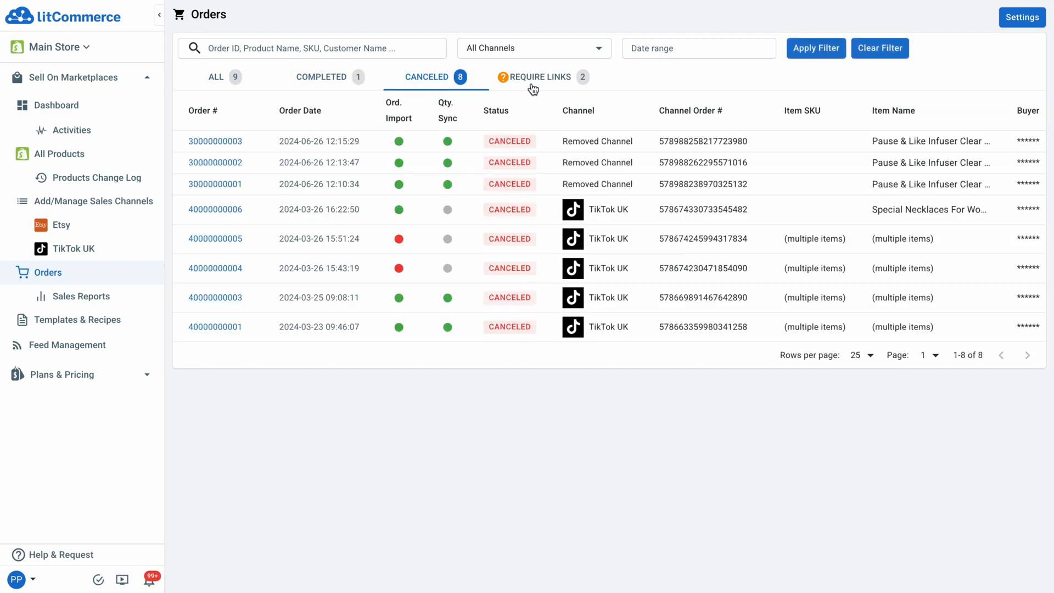
pyautogui.click(541, 77)
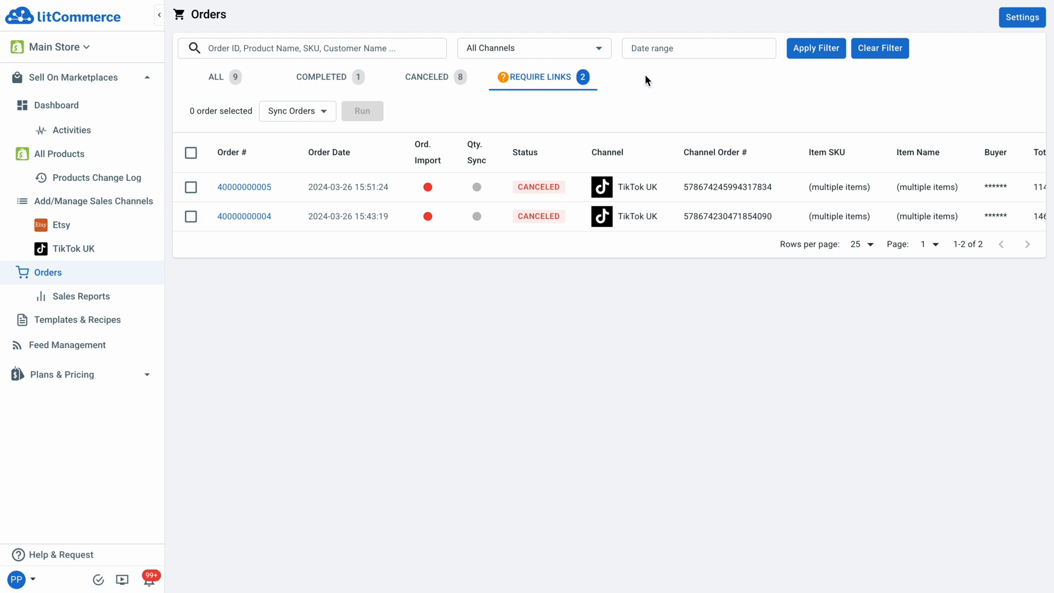